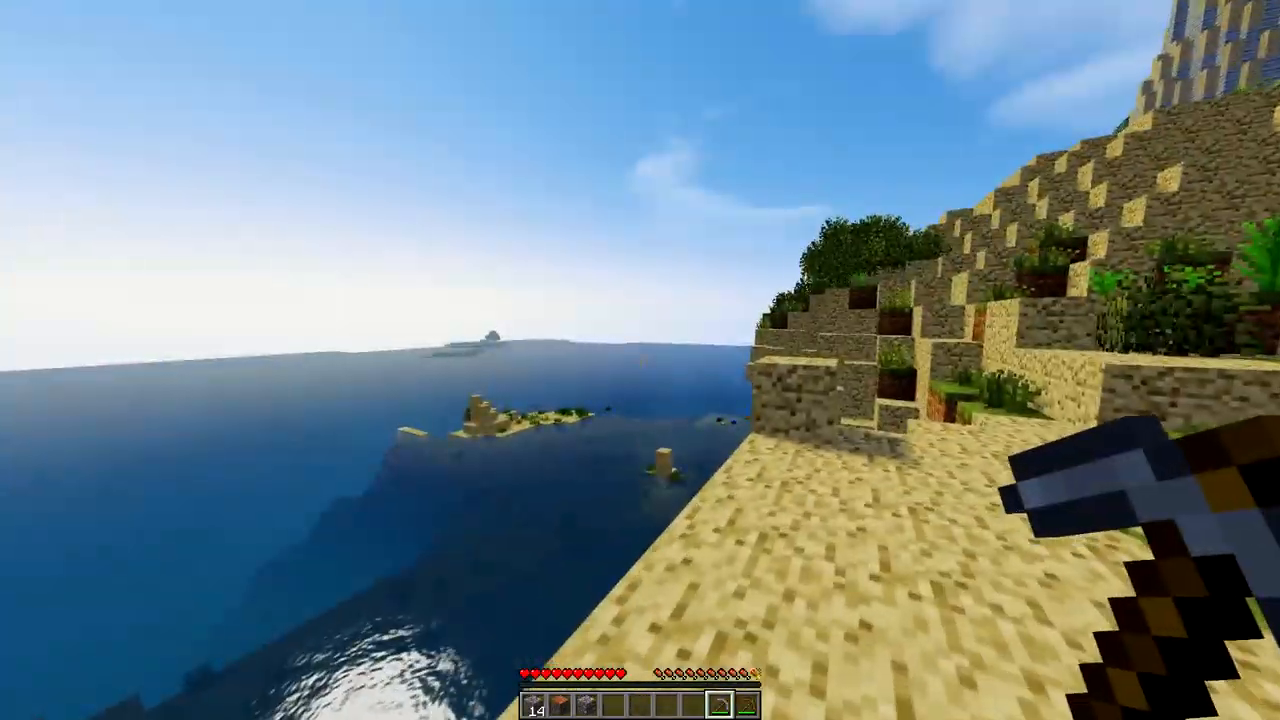
{"action": "mouse_move", "coordinate": [640, 360]}
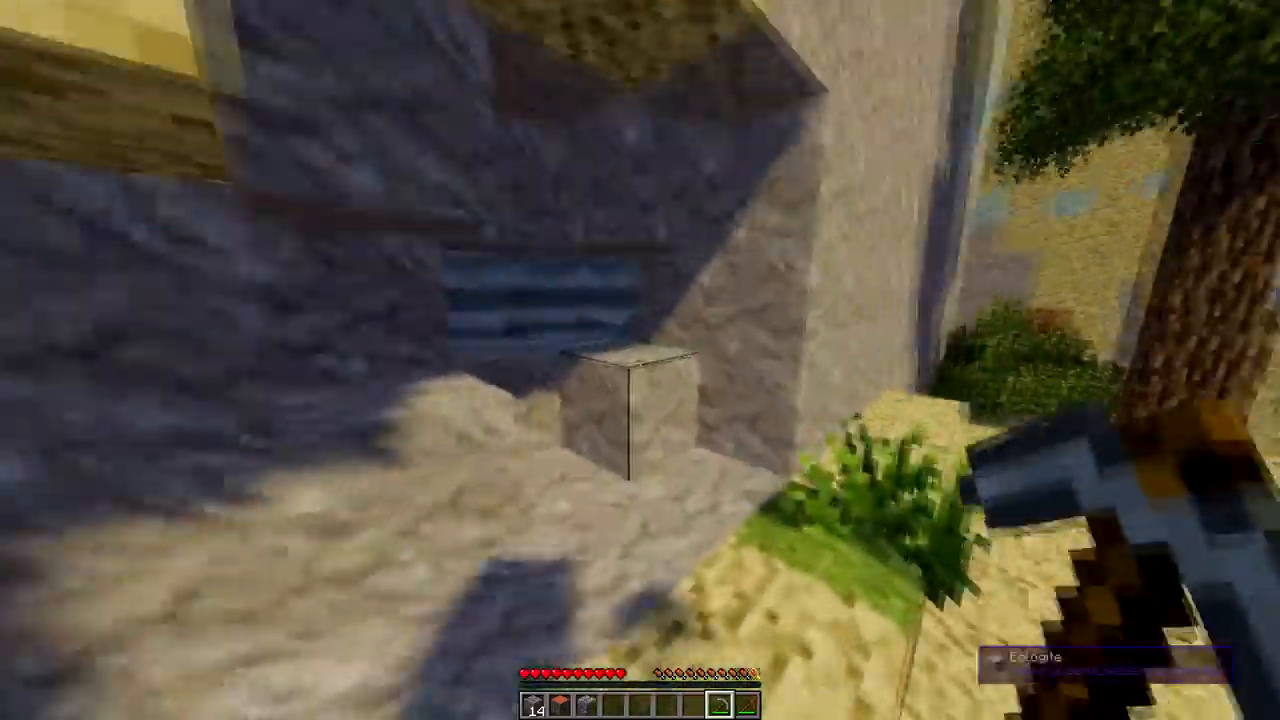
Walk along the beach to the cobblestone base wall and open the inventory.
{"action": "key", "text": "e"}
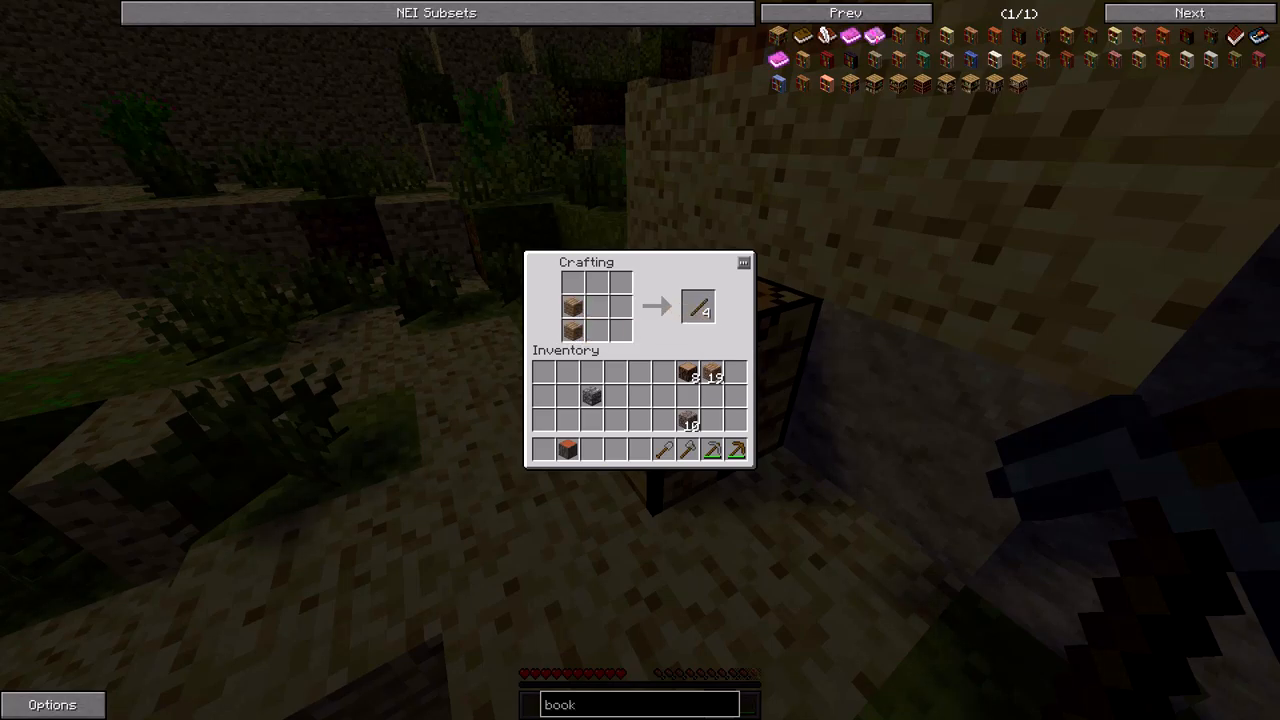
Craft sticks from two vertical planks at the crafting table, then close the grid.
{"action": "left_click", "coordinate": [698, 306]}
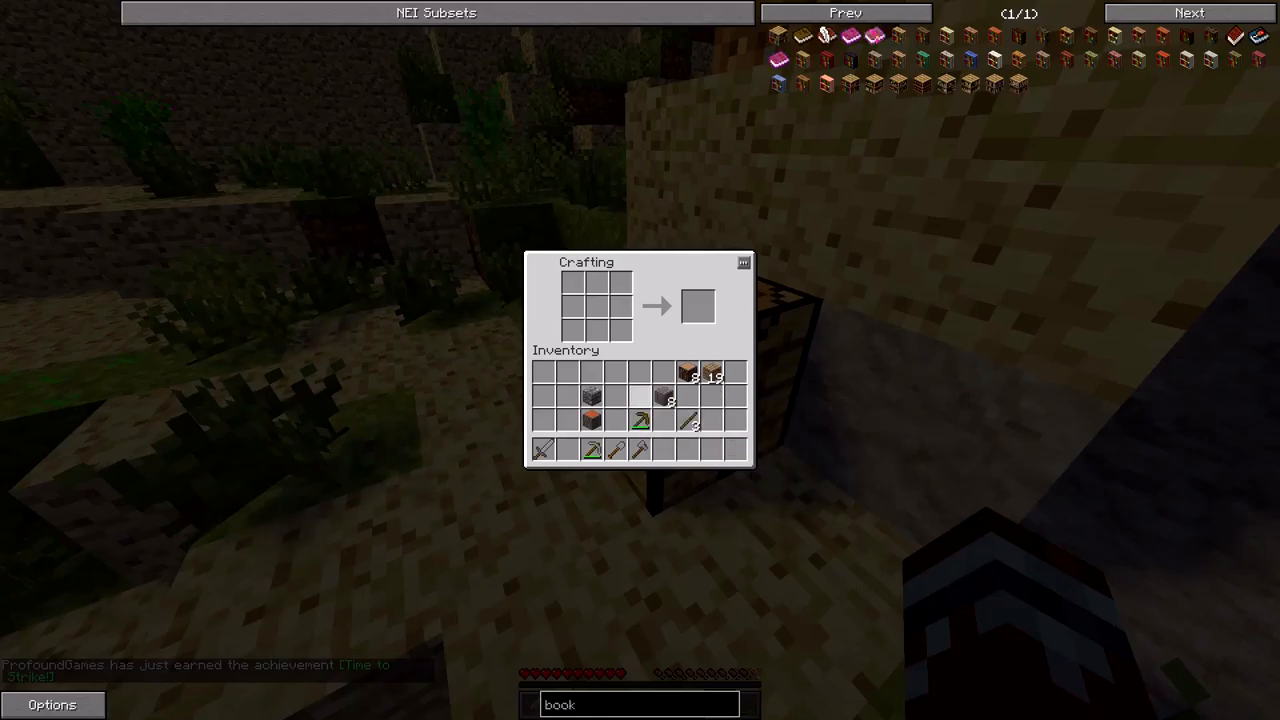
{"action": "key", "text": "Escape"}
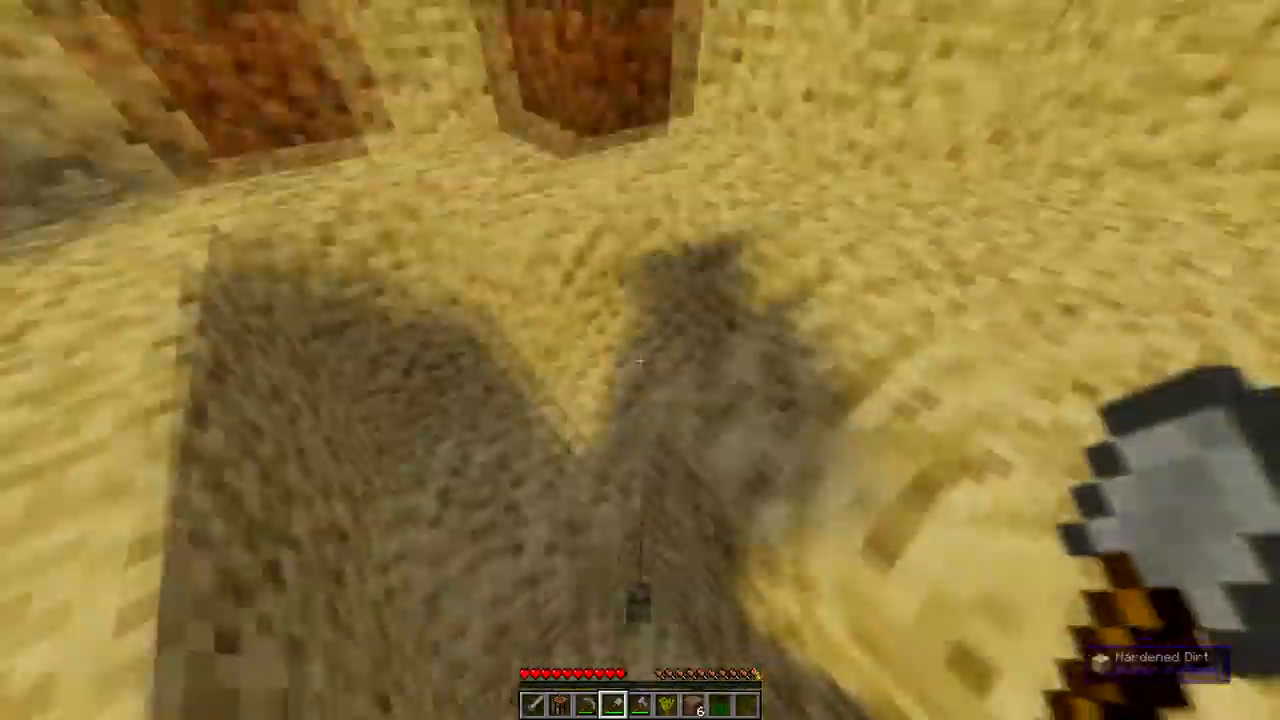
{"action": "mouse_move", "coordinate": [640, 360]}
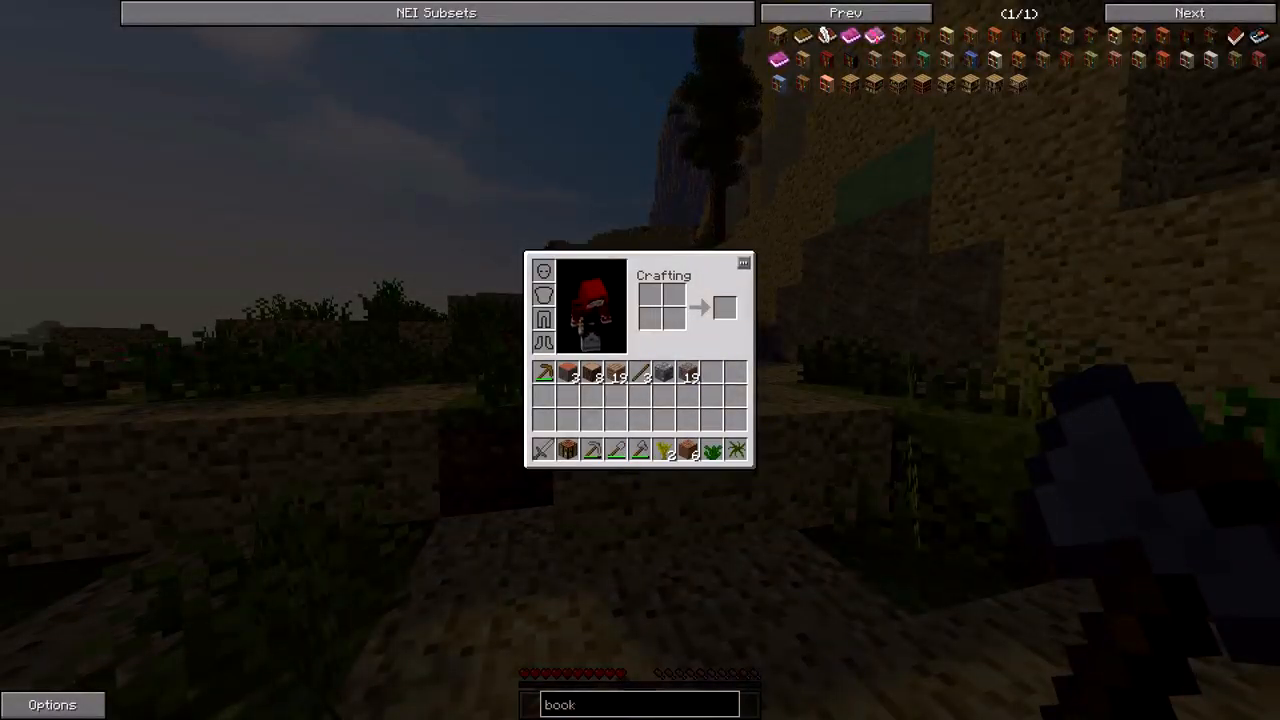
{"action": "type", "text": "@pams_"}
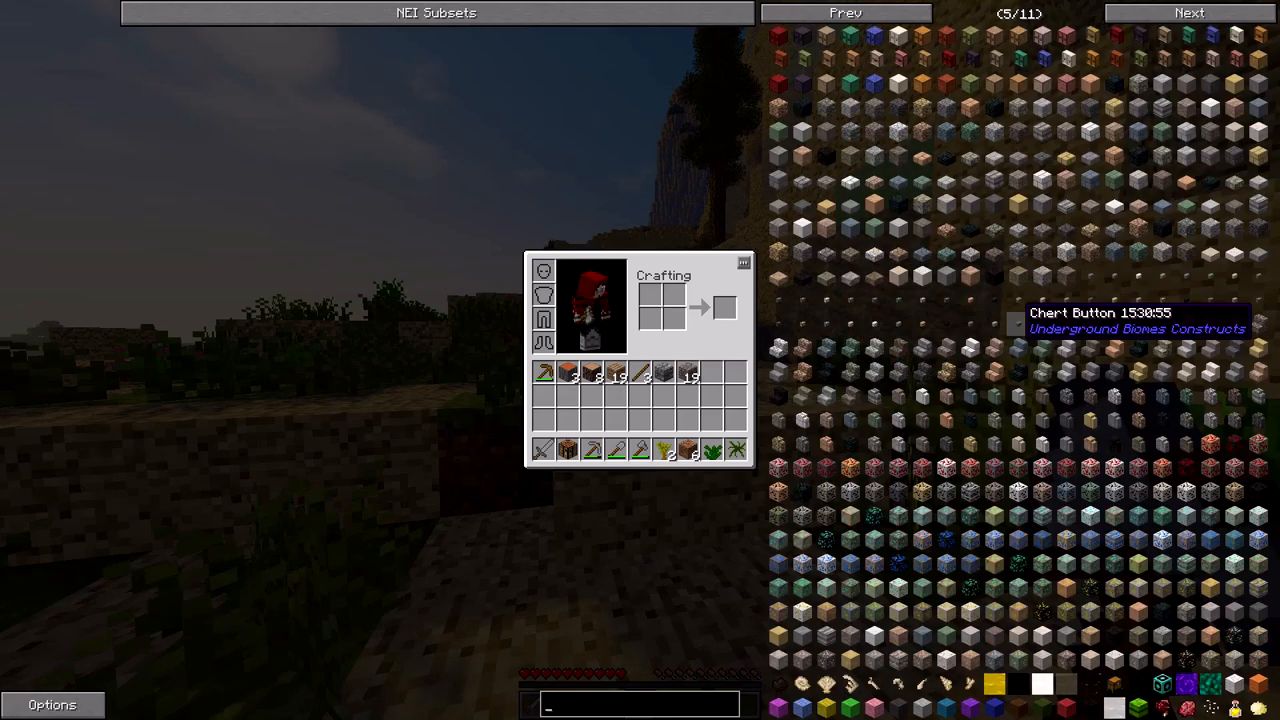
{"action": "left_click", "coordinate": [436, 12]}
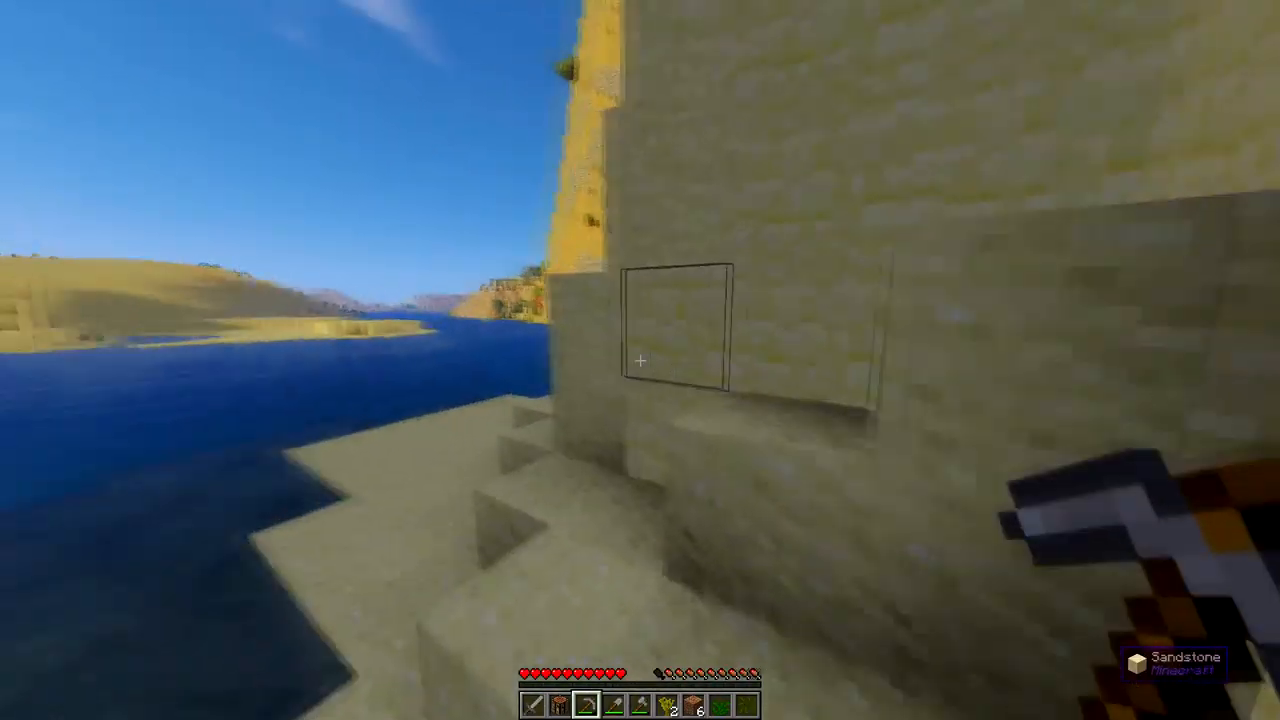
{"action": "mouse_move", "coordinate": [640, 360]}
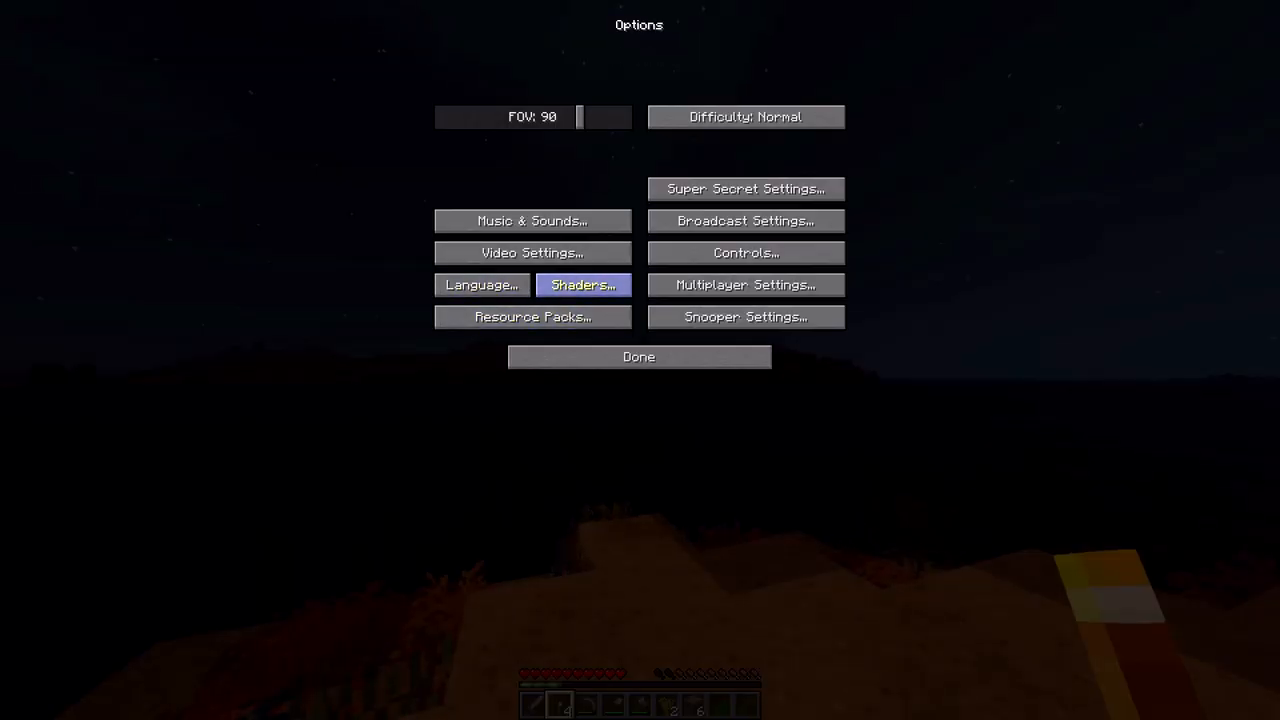
Open the Video Settings screen from the pause menu's Options.
{"action": "left_click", "coordinate": [532, 252]}
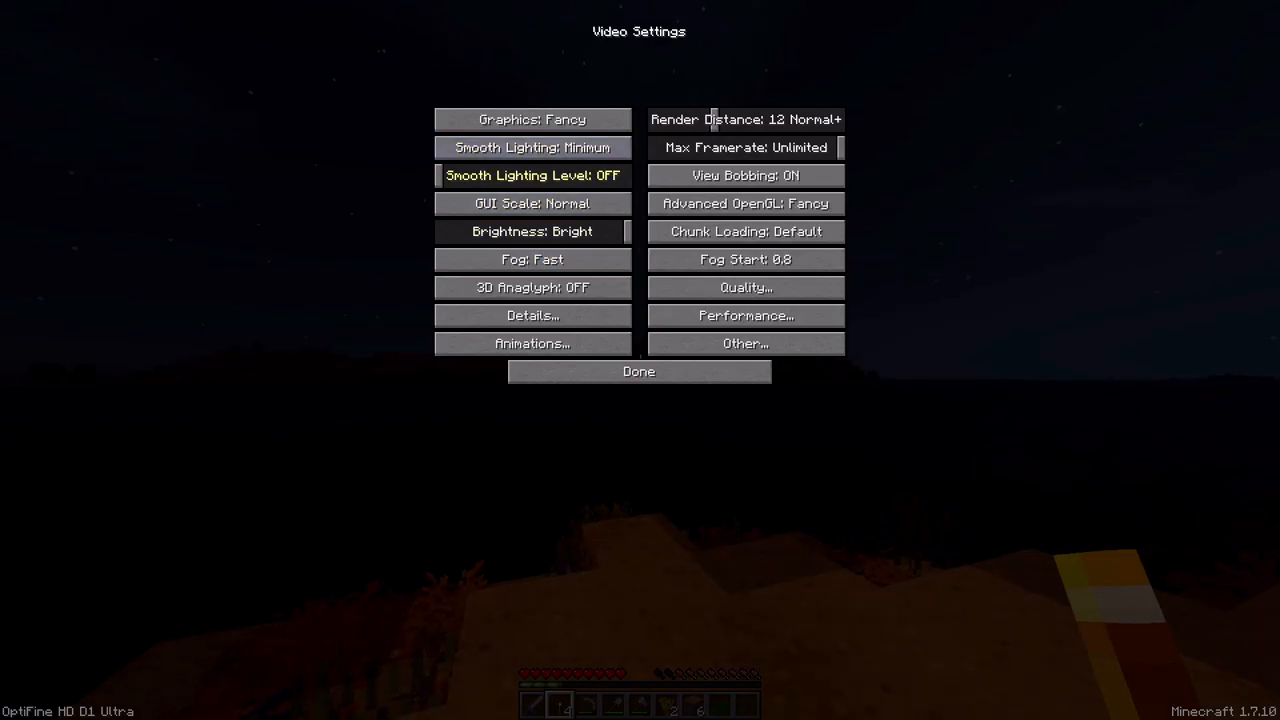
{"action": "left_click", "coordinate": [638, 371]}
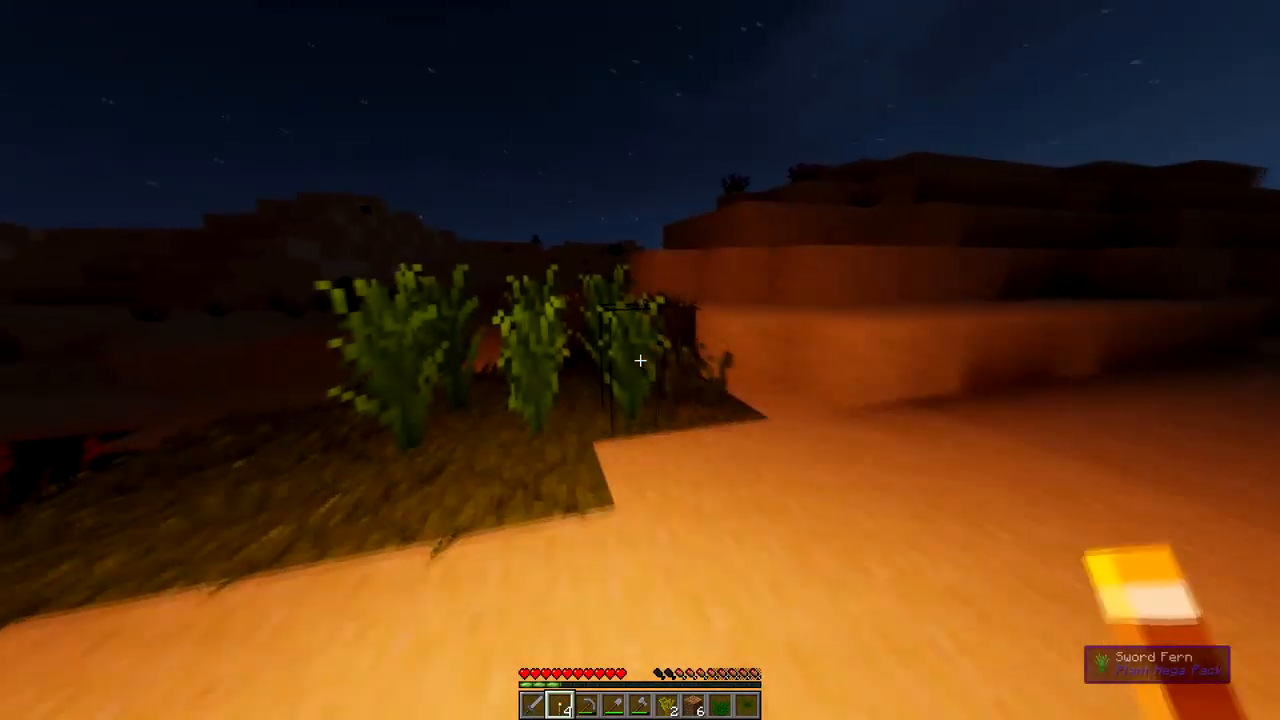
{"action": "mouse_move", "coordinate": [640, 360]}
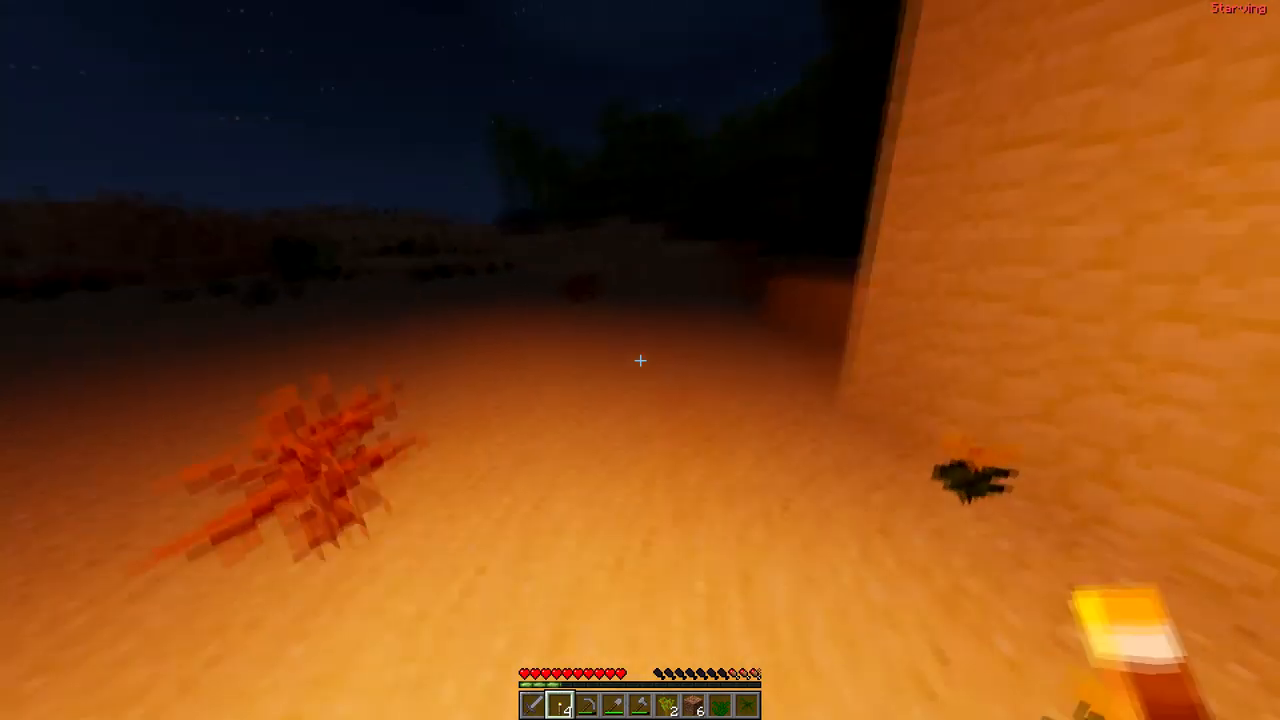
{"action": "mouse_move", "coordinate": [640, 360]}
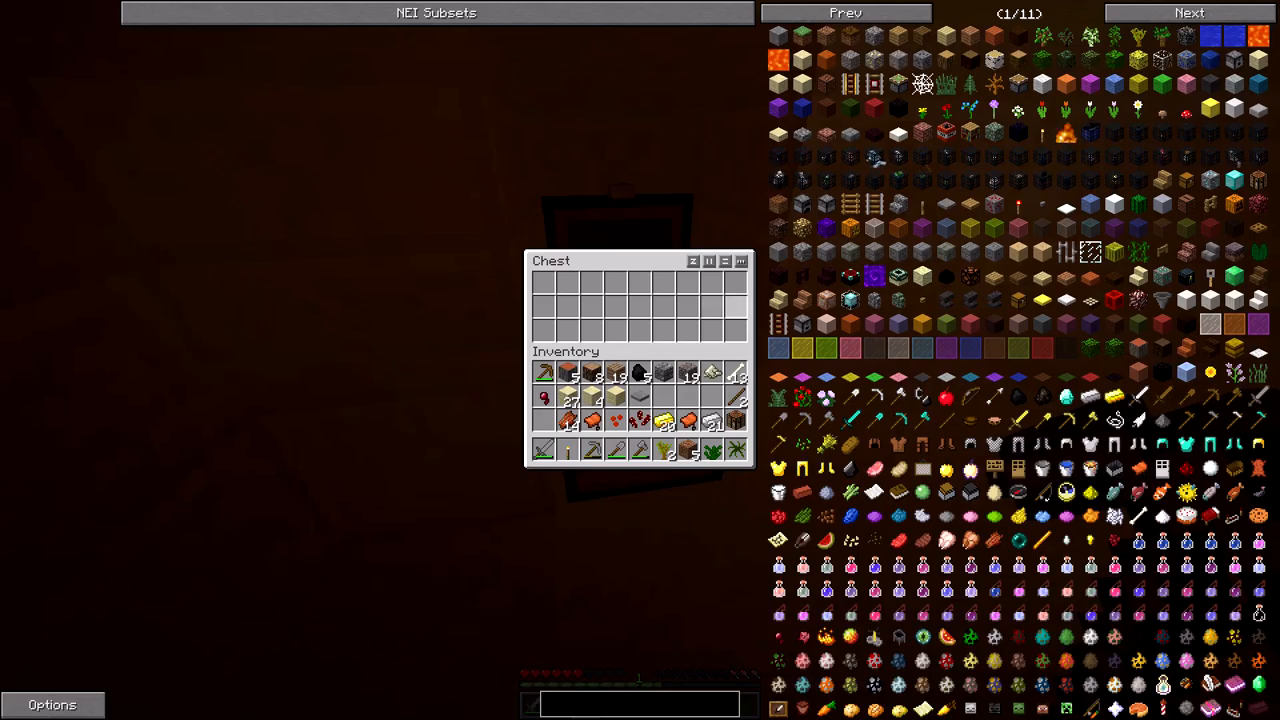
Close the empty chest GUI, returning to the dim sandstone room.
{"action": "key", "text": "Escape"}
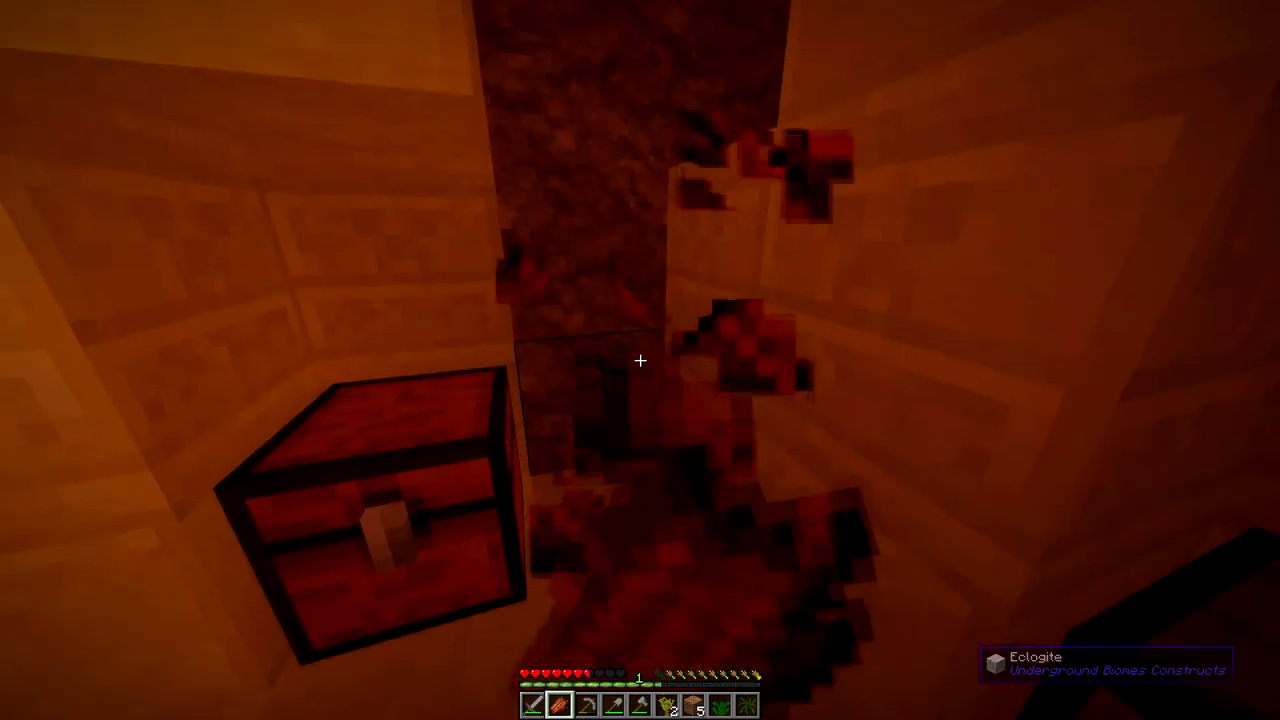
Open the inventory to check the Hunger and Well Fed effects, then close it.
{"action": "key", "text": "e"}
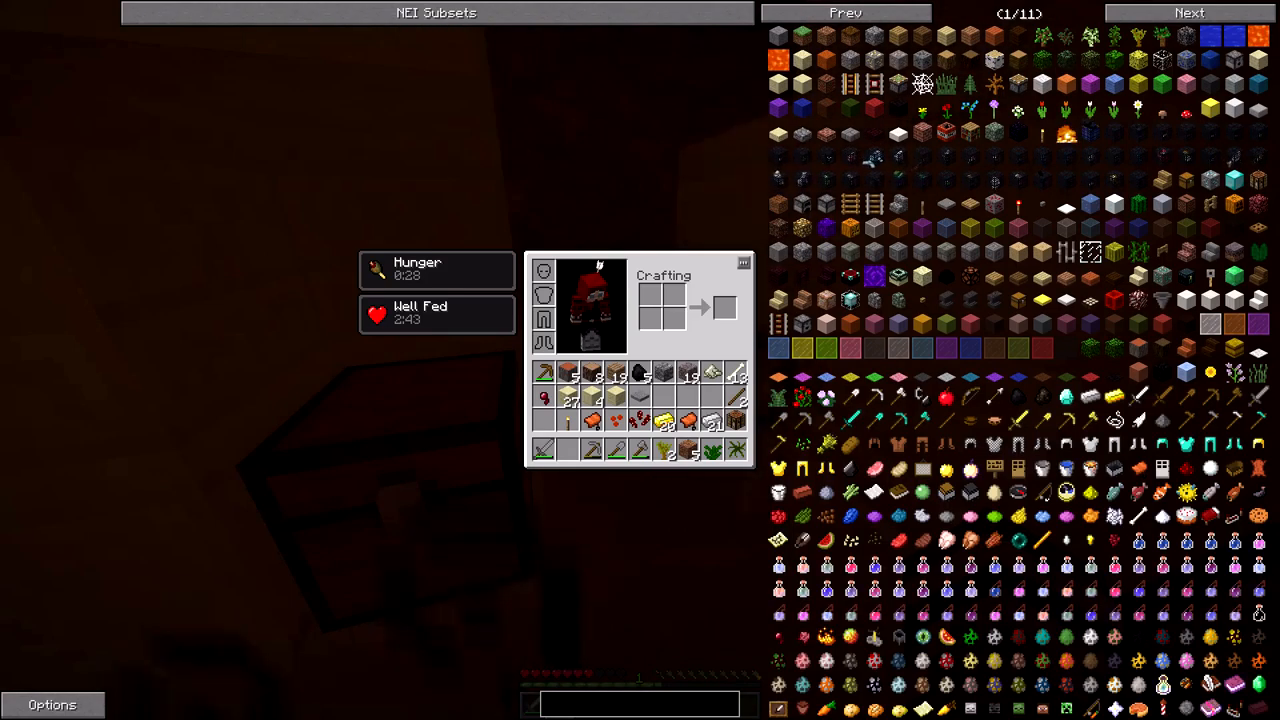
{"action": "key", "text": "e"}
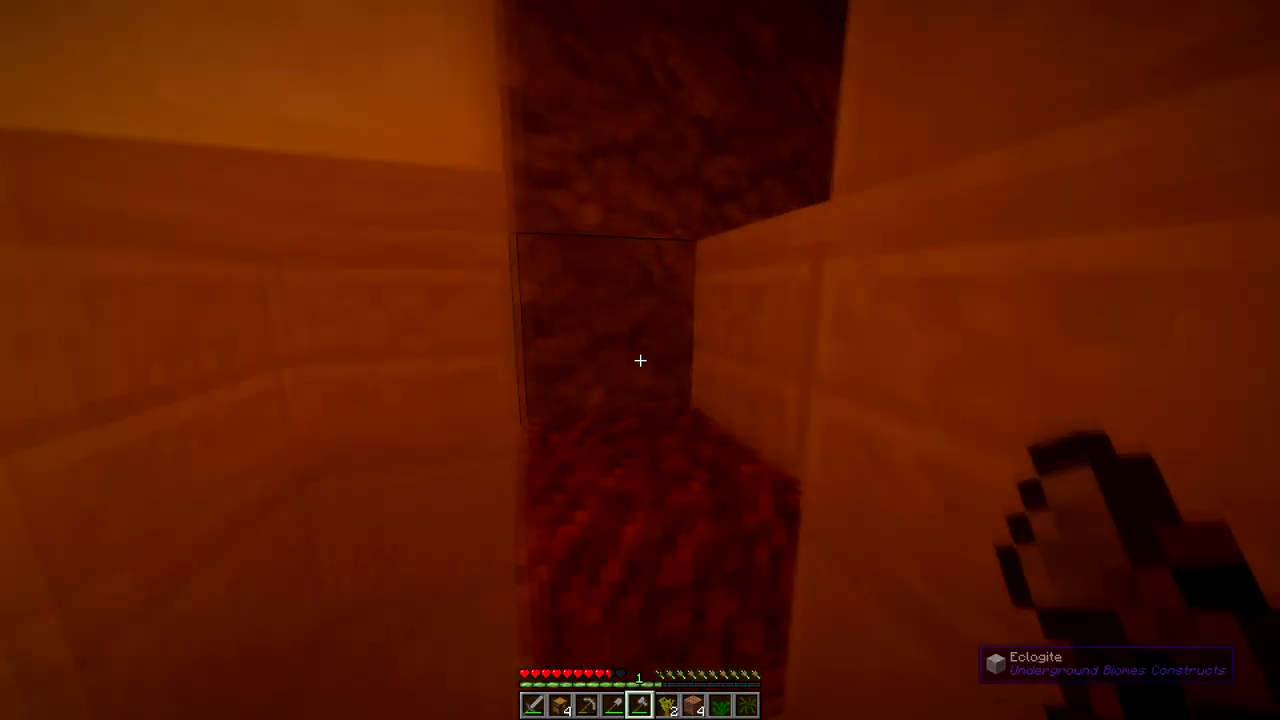
{"action": "mouse_move", "coordinate": [640, 360]}
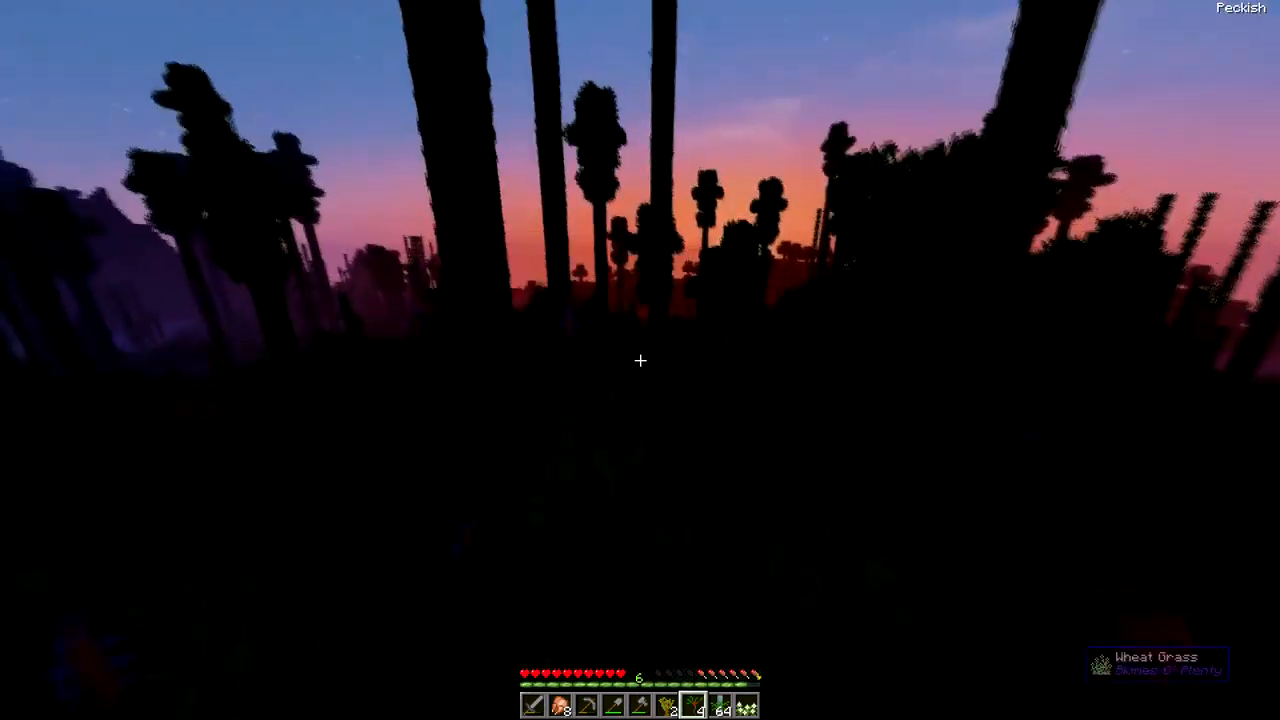
Switch held items and chop the jungle log beside the crafting table with the stone axe.
{"action": "key", "text": "e"}
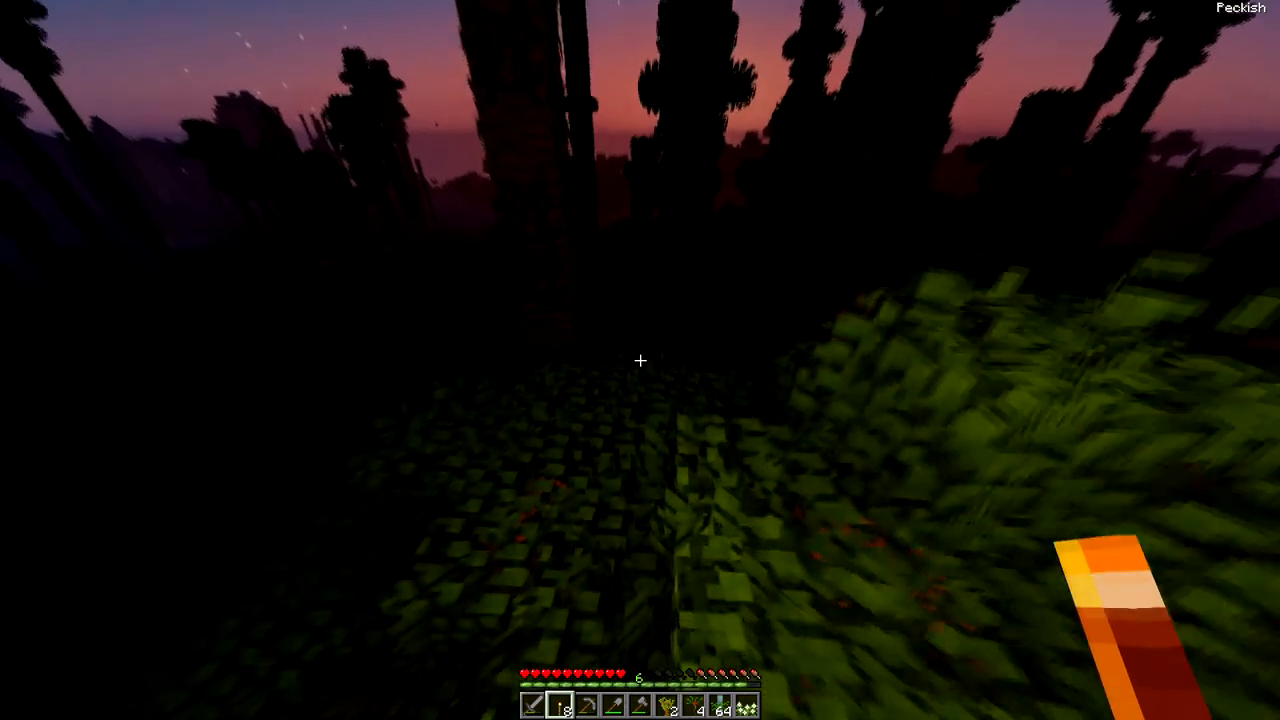
{"action": "key", "text": "e"}
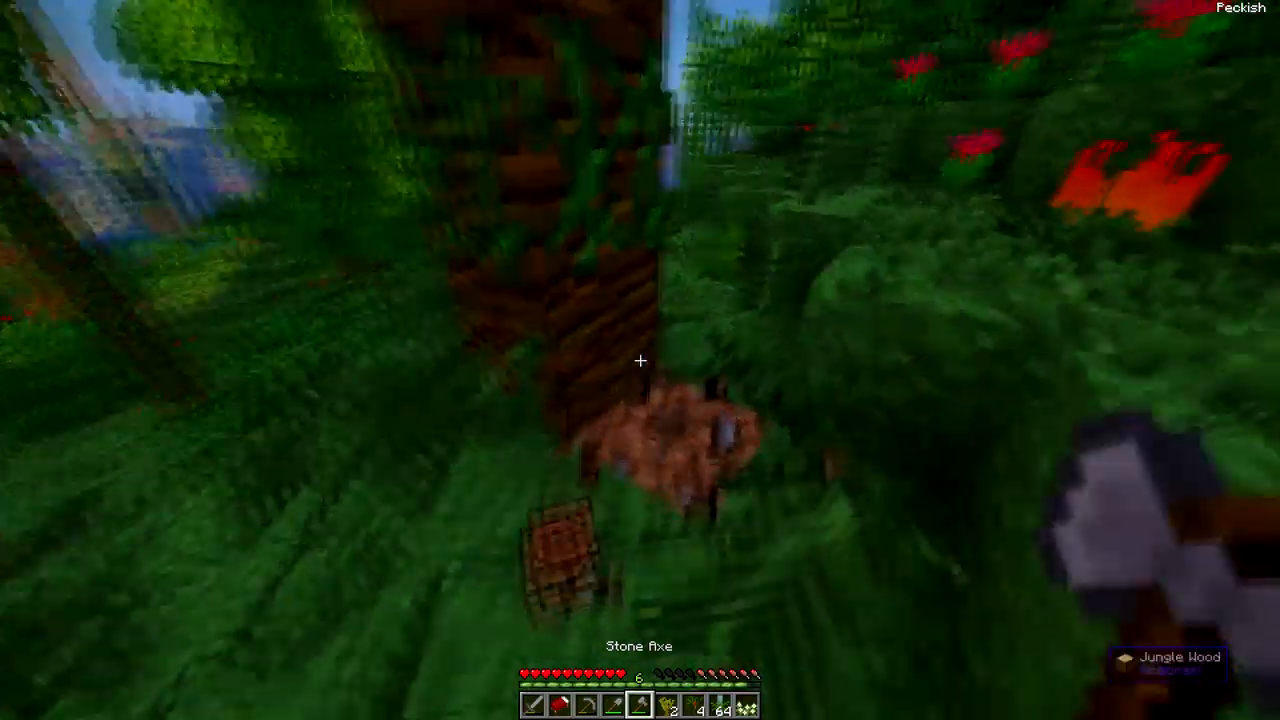
{"action": "mouse_move", "coordinate": [640, 360]}
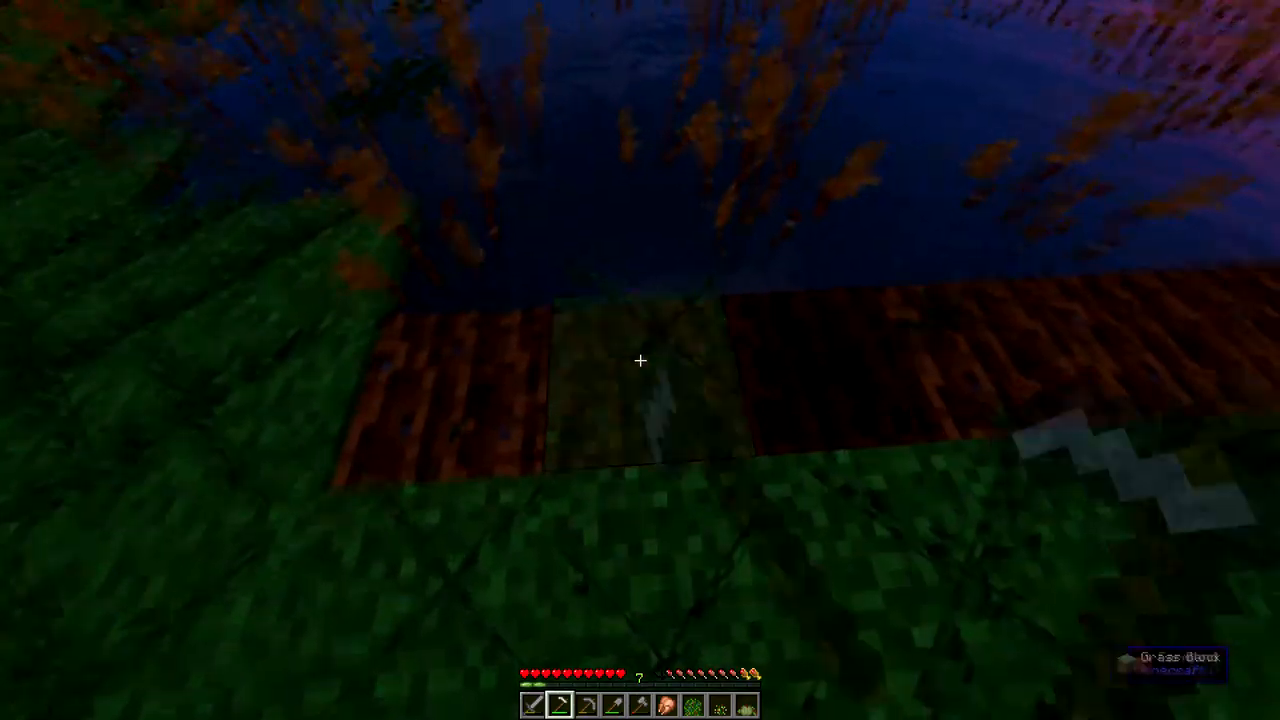
{"action": "mouse_move", "coordinate": [640, 360]}
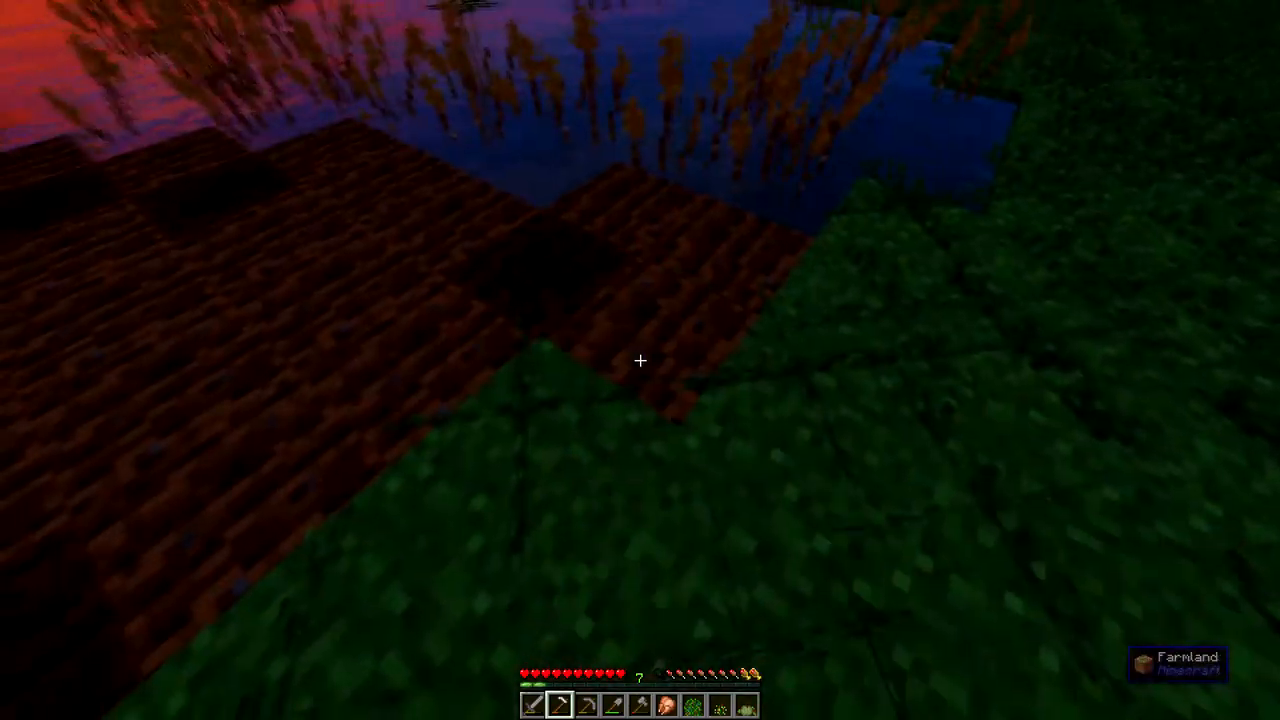
{"action": "mouse_move", "coordinate": [640, 360]}
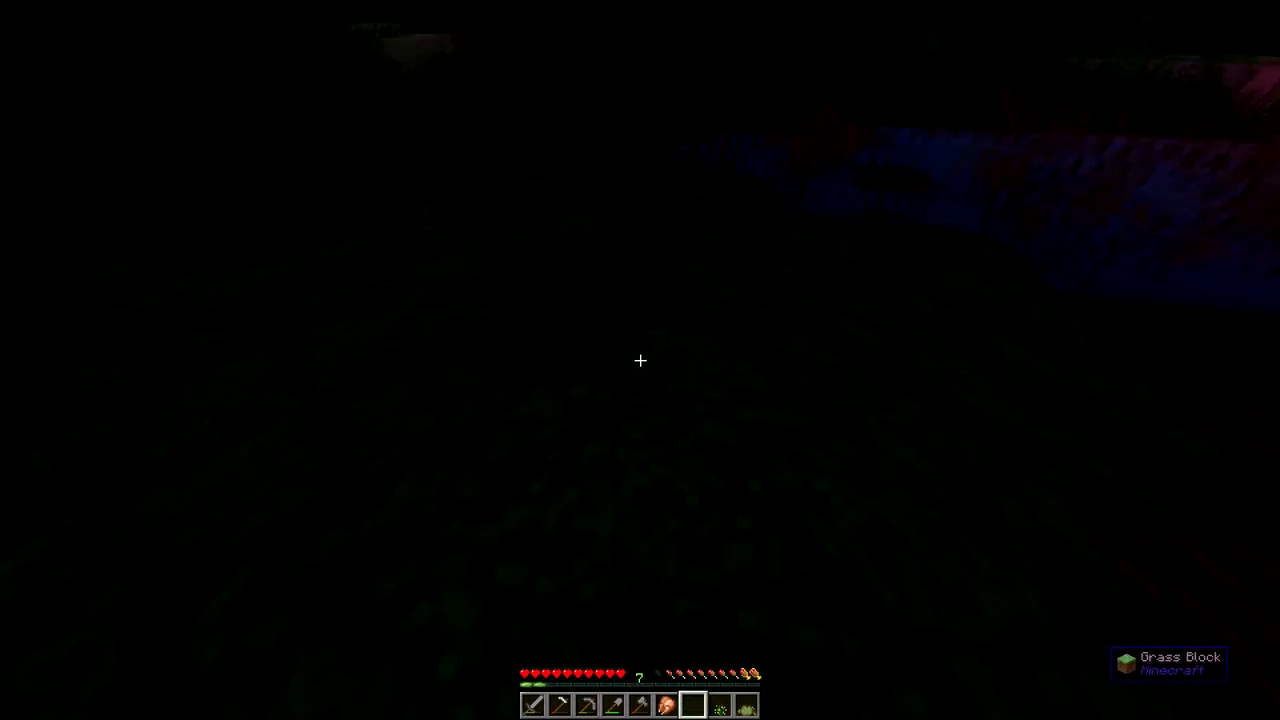
Walk past the two chests and crafting table to the bed to sleep.
{"action": "key", "text": "e"}
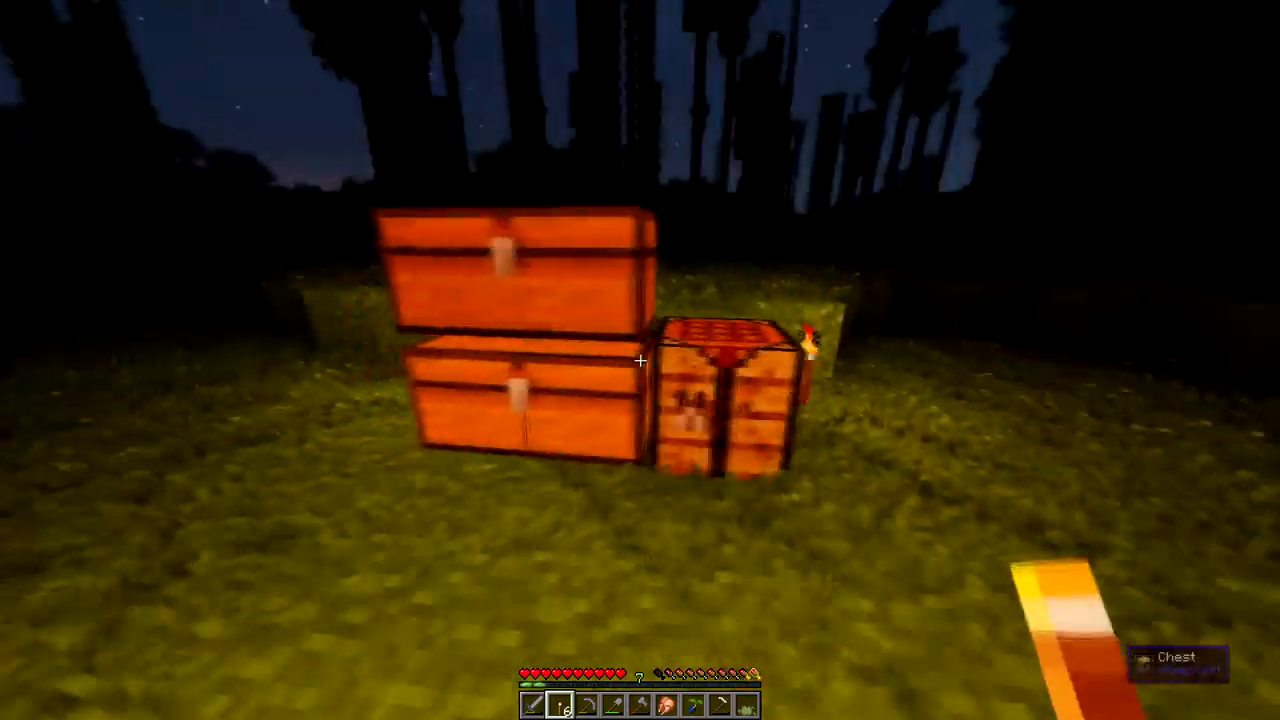
{"action": "mouse_move", "coordinate": [640, 360]}
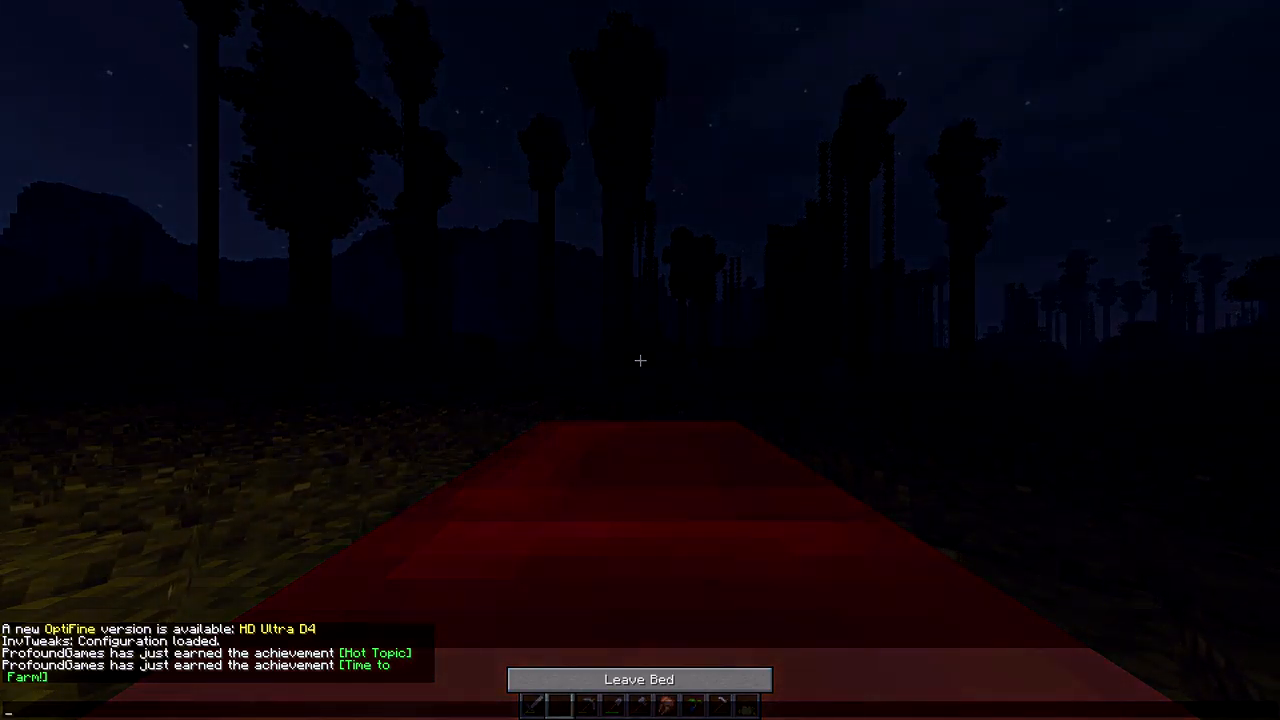
Get up from the bed in daylight beside the pond farmland.
{"action": "left_click", "coordinate": [638, 679]}
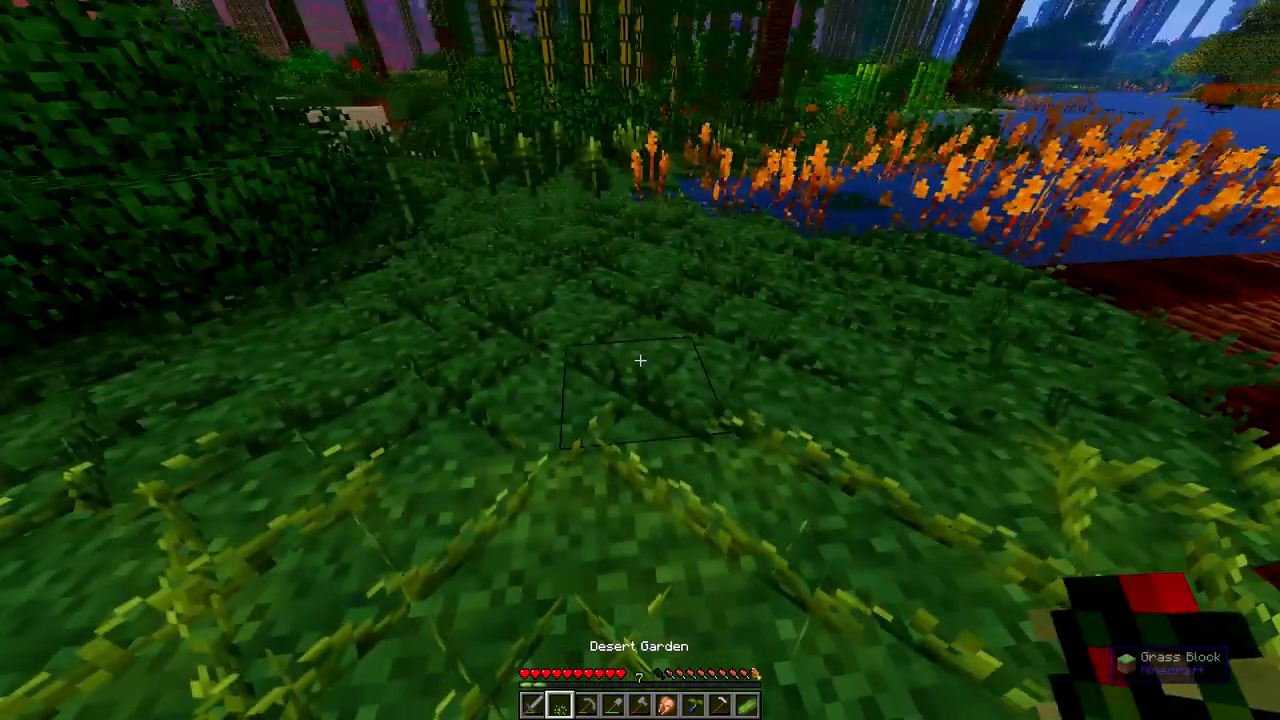
Hold the raspberry seeds, open the inventory and search 'HOE' in NEI.
{"action": "key", "text": "e"}
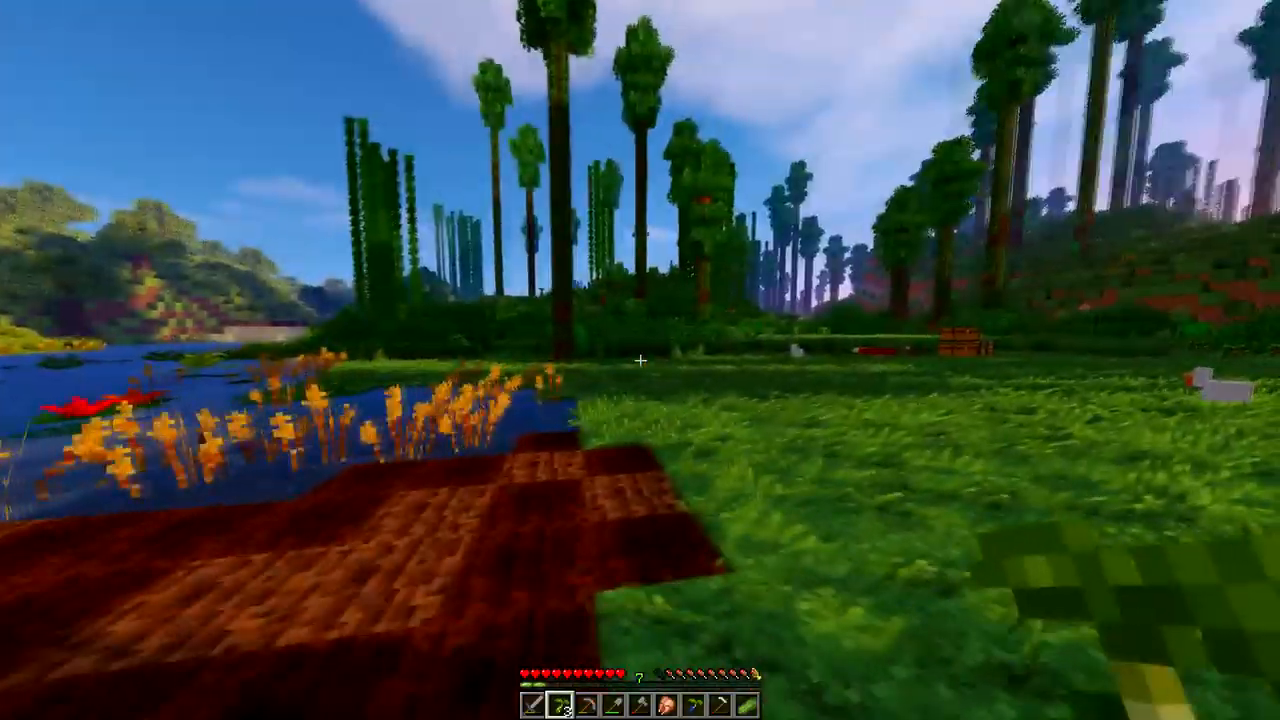
{"action": "key", "text": "e"}
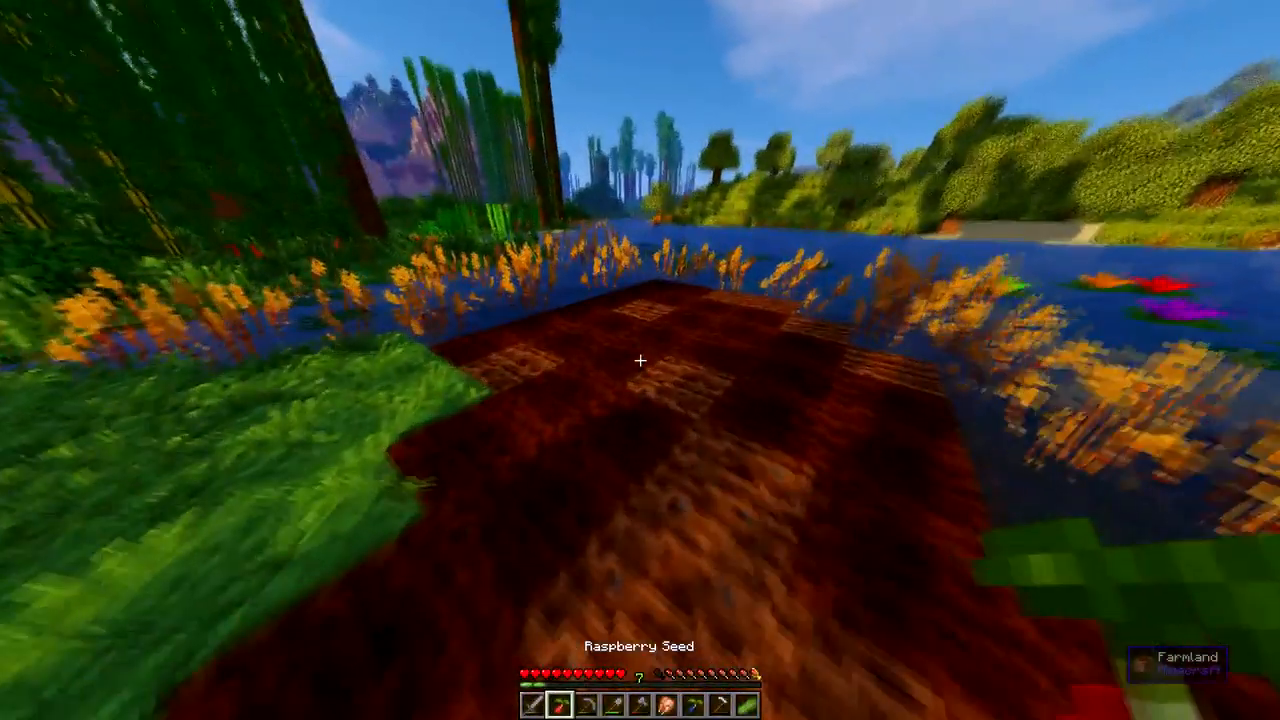
{"action": "key", "text": "e"}
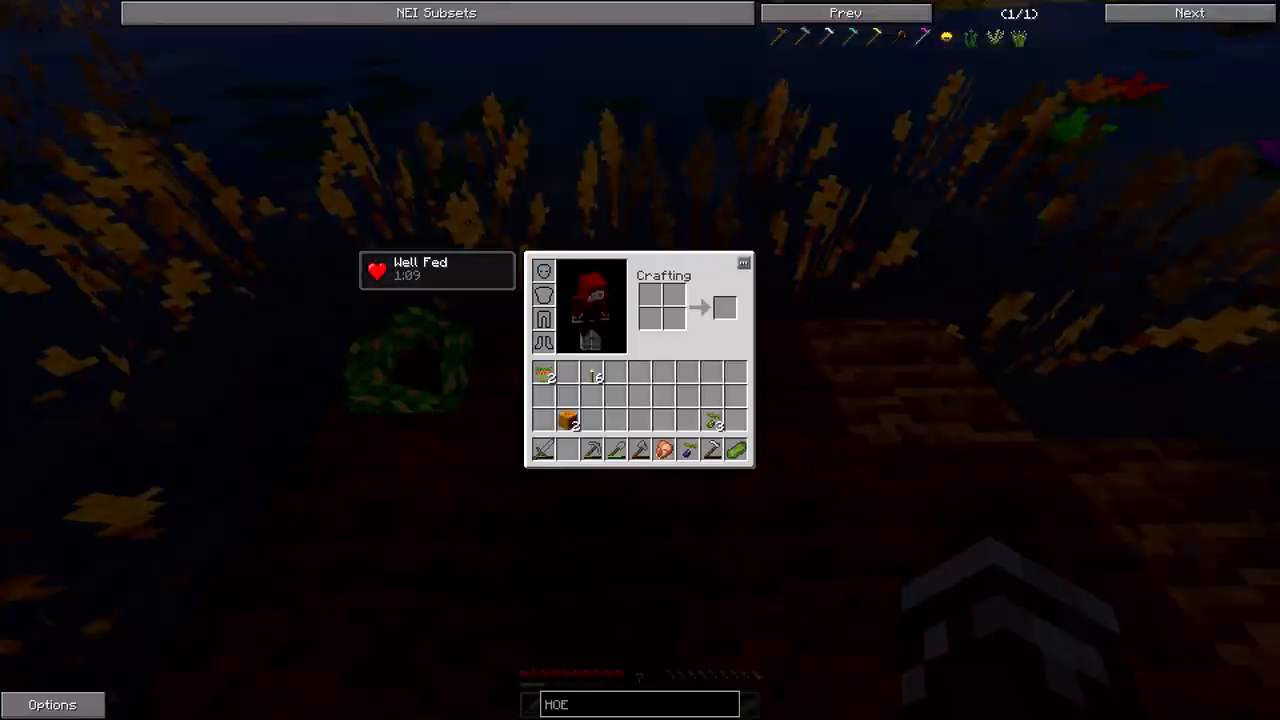
{"action": "mouse_move", "coordinate": [737, 450]}
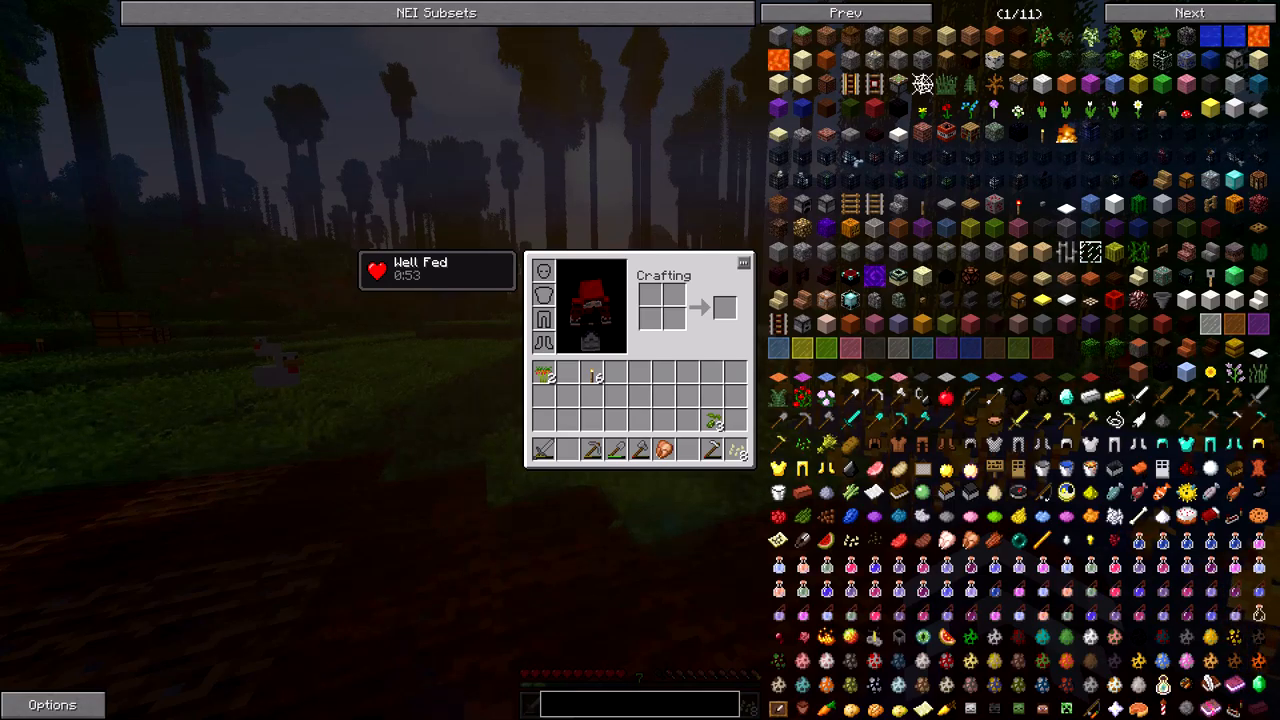
{"action": "type", "text": "pop"}
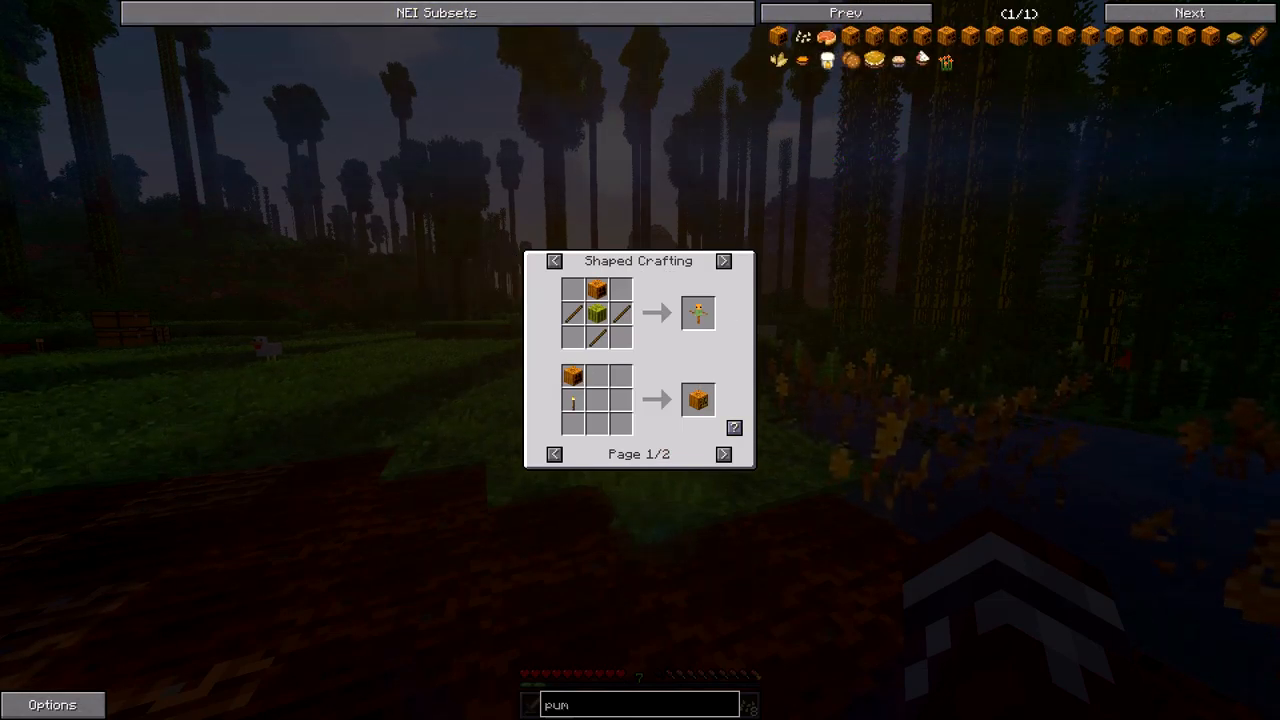
{"action": "left_click", "coordinate": [723, 261]}
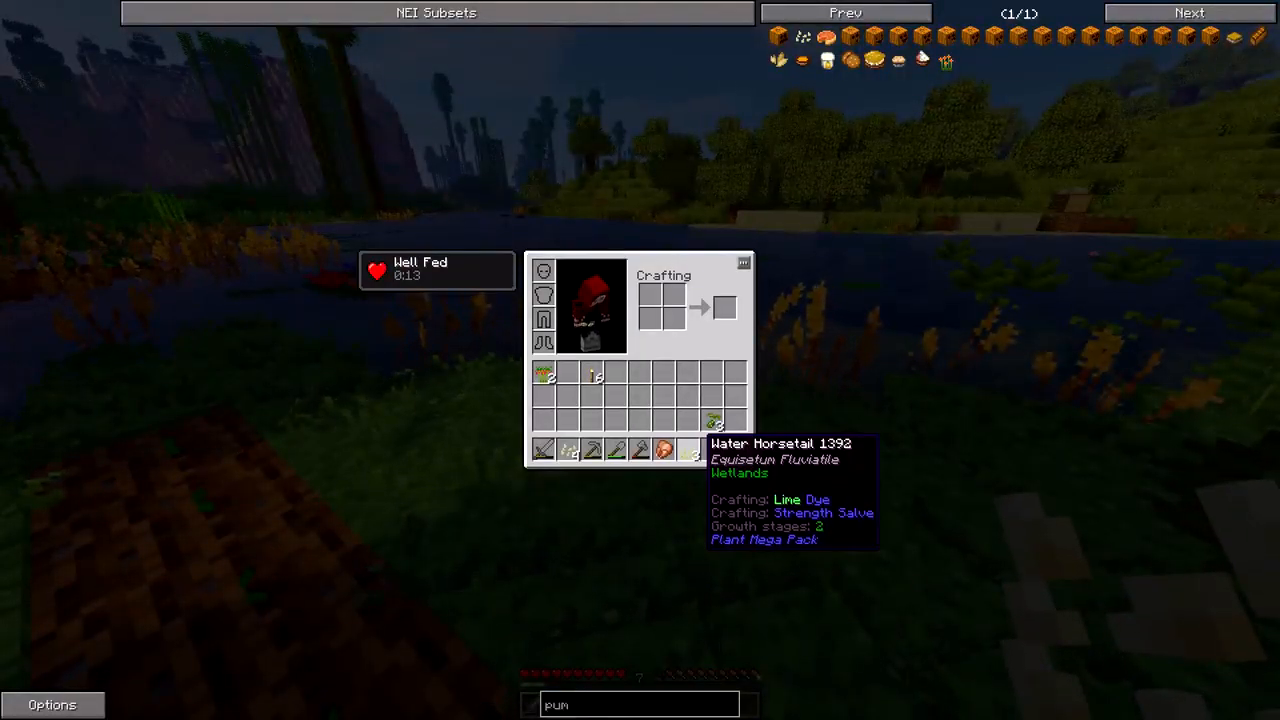
{"action": "key", "text": "Escape"}
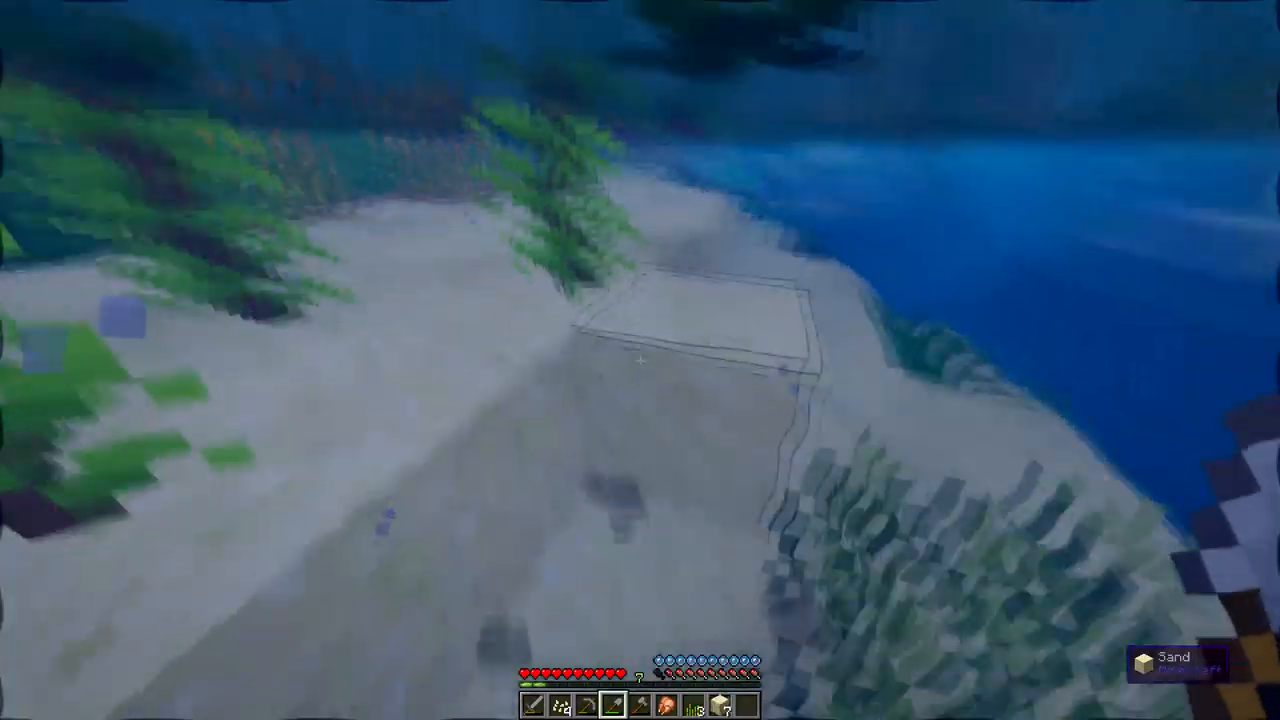
{"action": "mouse_move", "coordinate": [640, 360]}
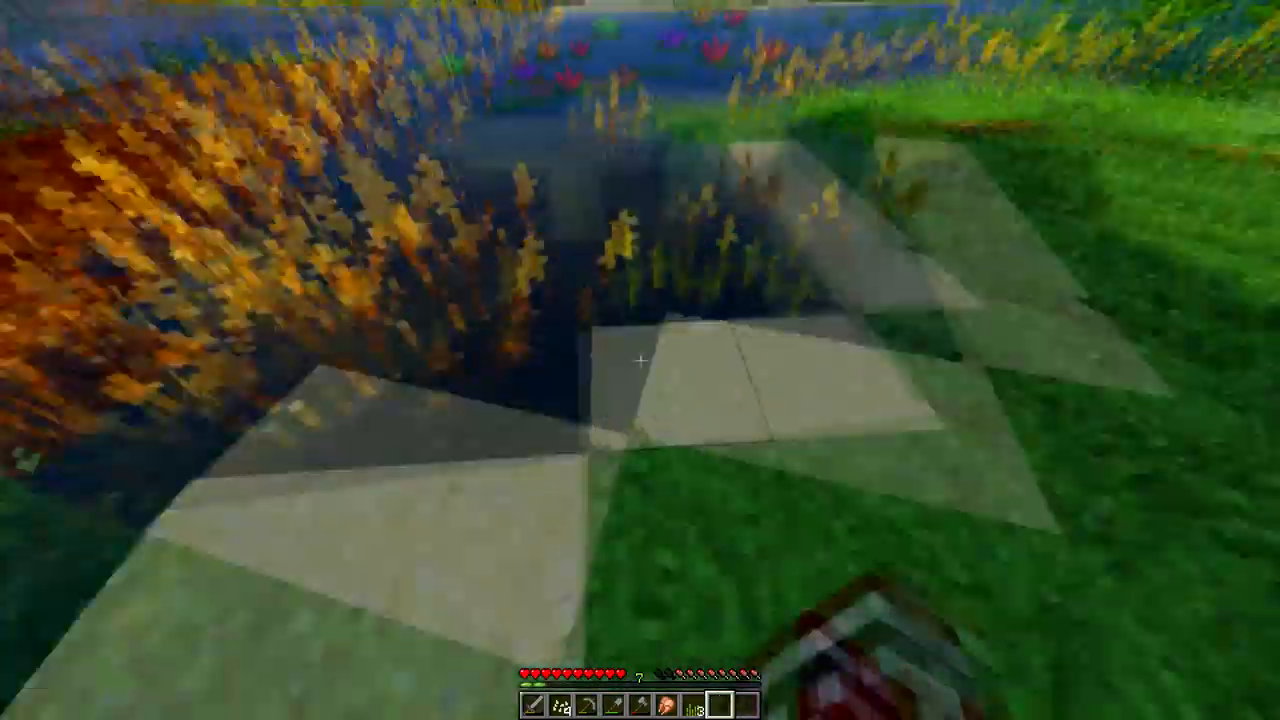
Open the crafting table grid beside the chest.
{"action": "key", "text": "e"}
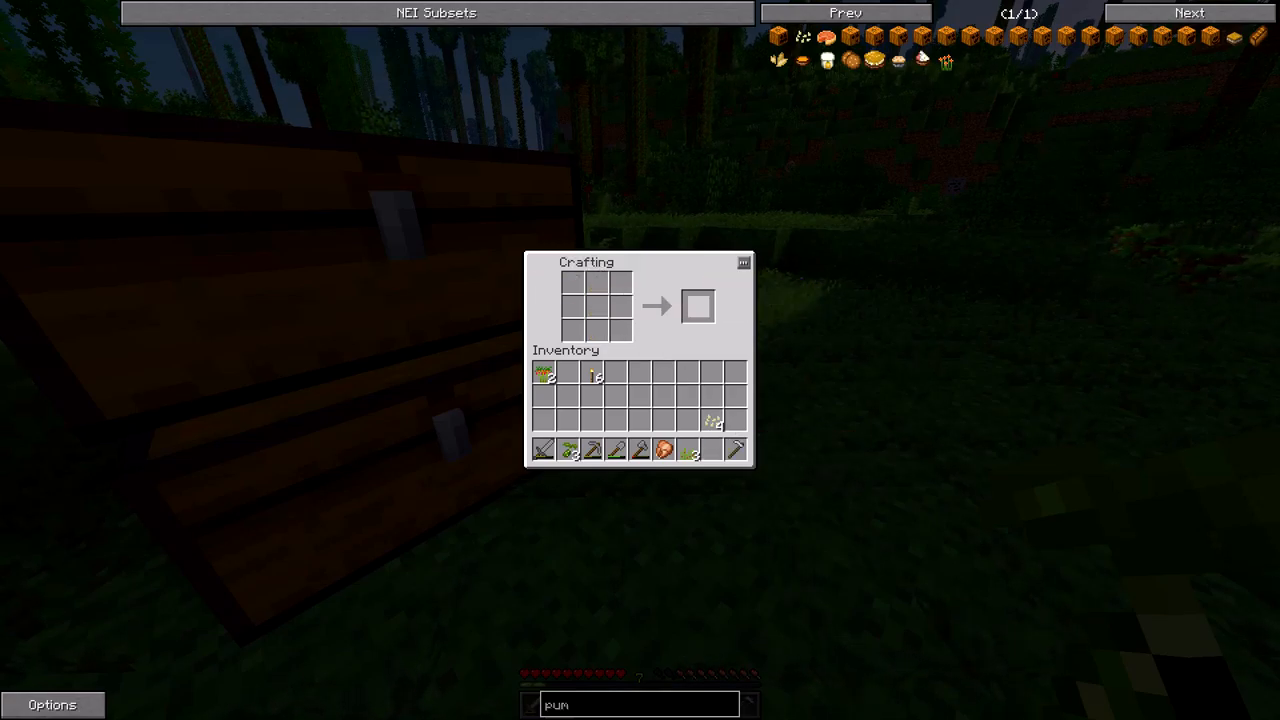
Close the inventory, pause the game, then resume play by the sand patch.
{"action": "key", "text": "Escape"}
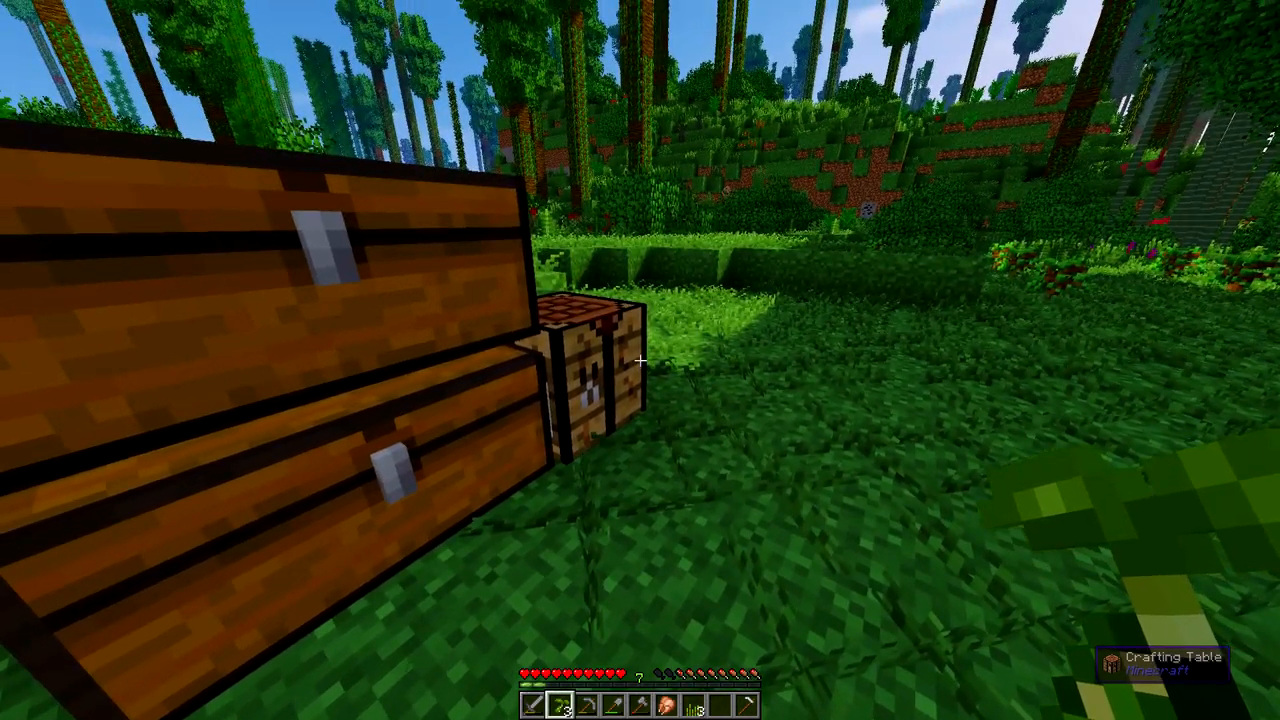
{"action": "key", "text": "Escape"}
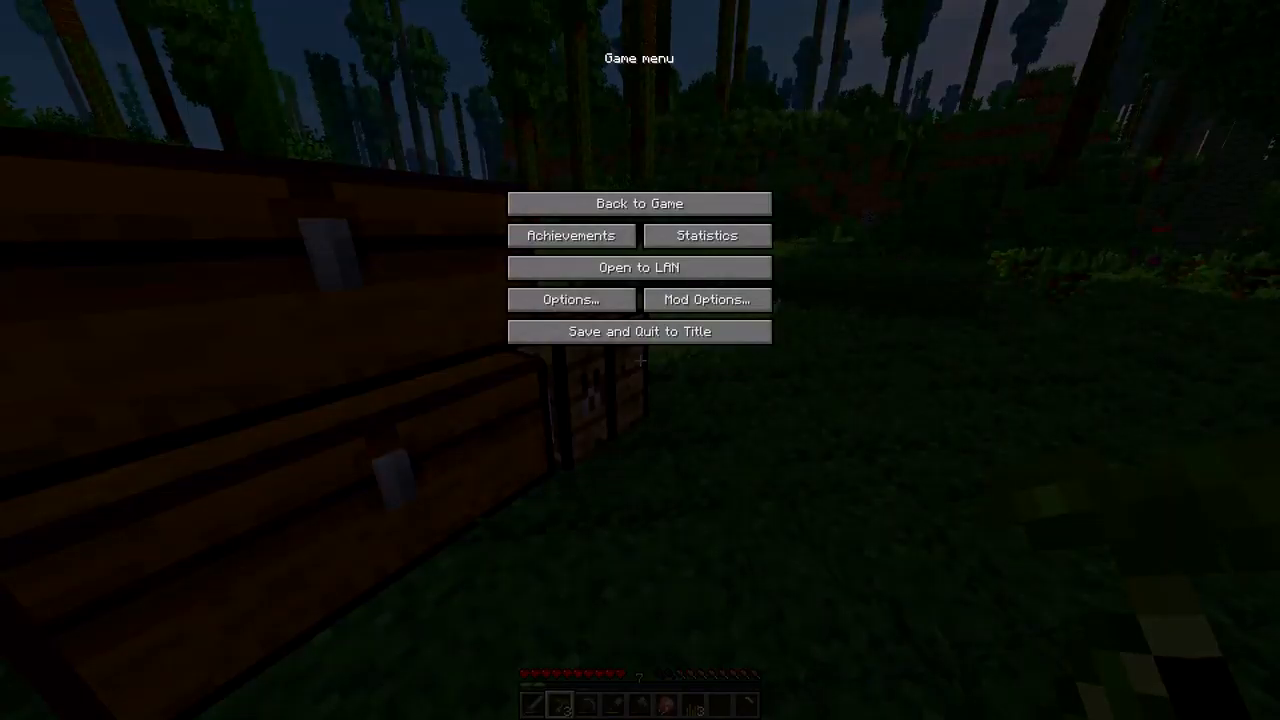
{"action": "left_click", "coordinate": [639, 203]}
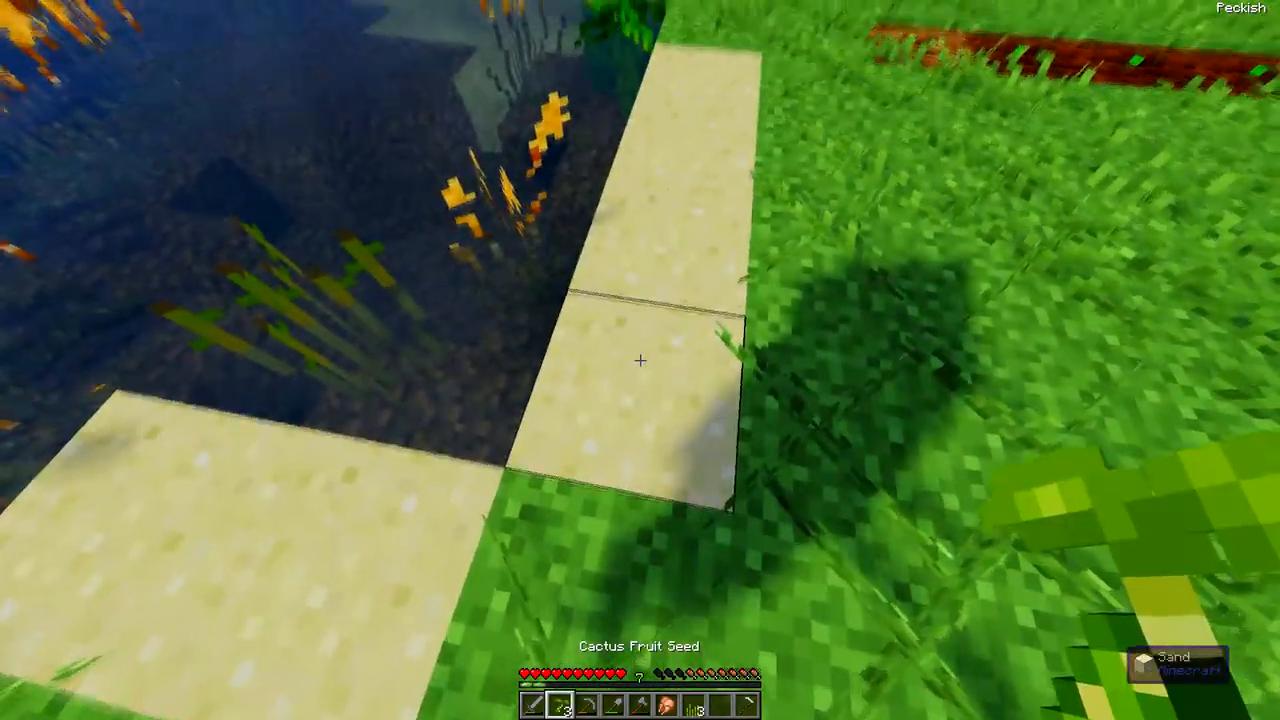
{"action": "mouse_move", "coordinate": [640, 360]}
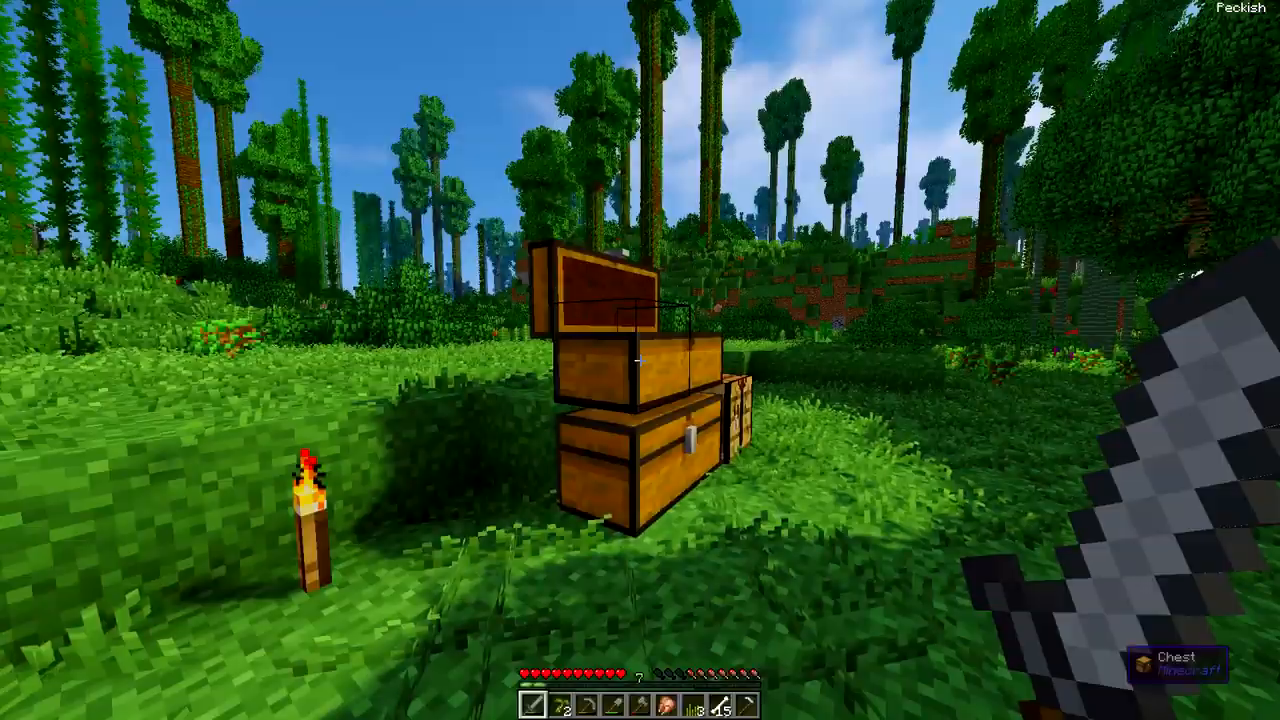
Craft bone meal from bones, grow the pond-side cactus seedlings, and harvest Cactus Fruit.
{"action": "key", "text": "e"}
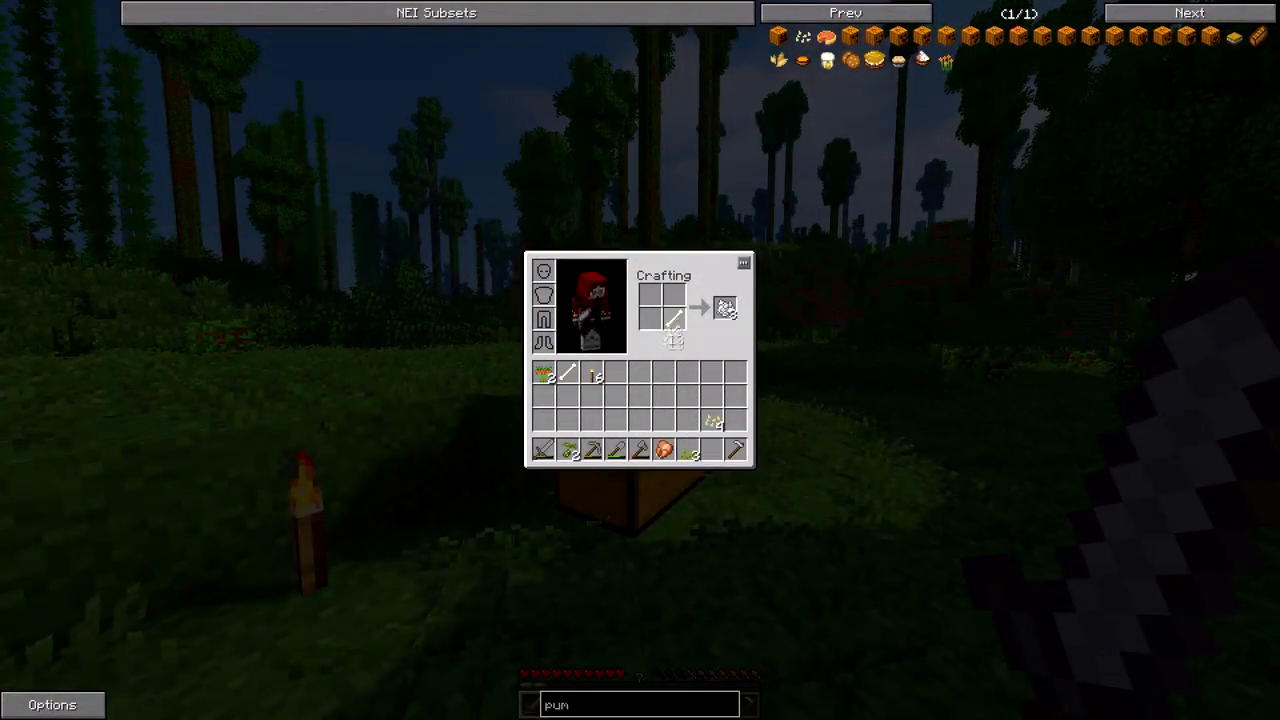
{"action": "key", "text": "Escape"}
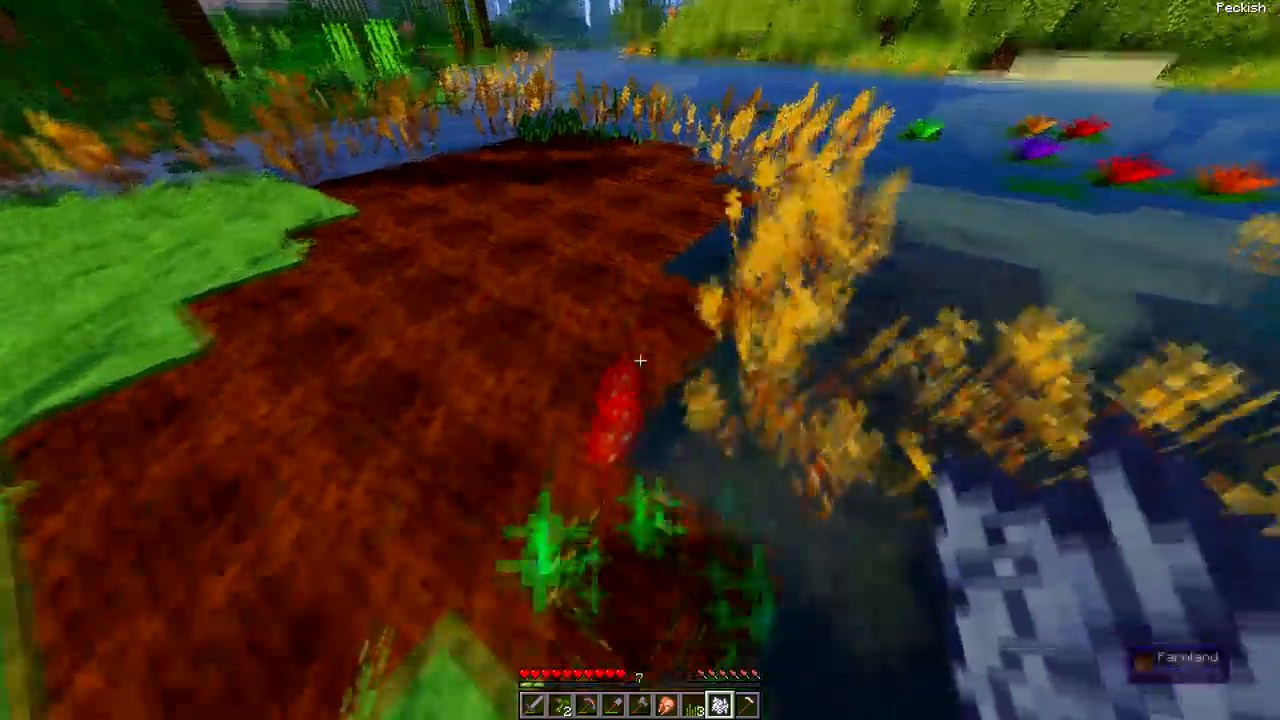
{"action": "key", "text": "e"}
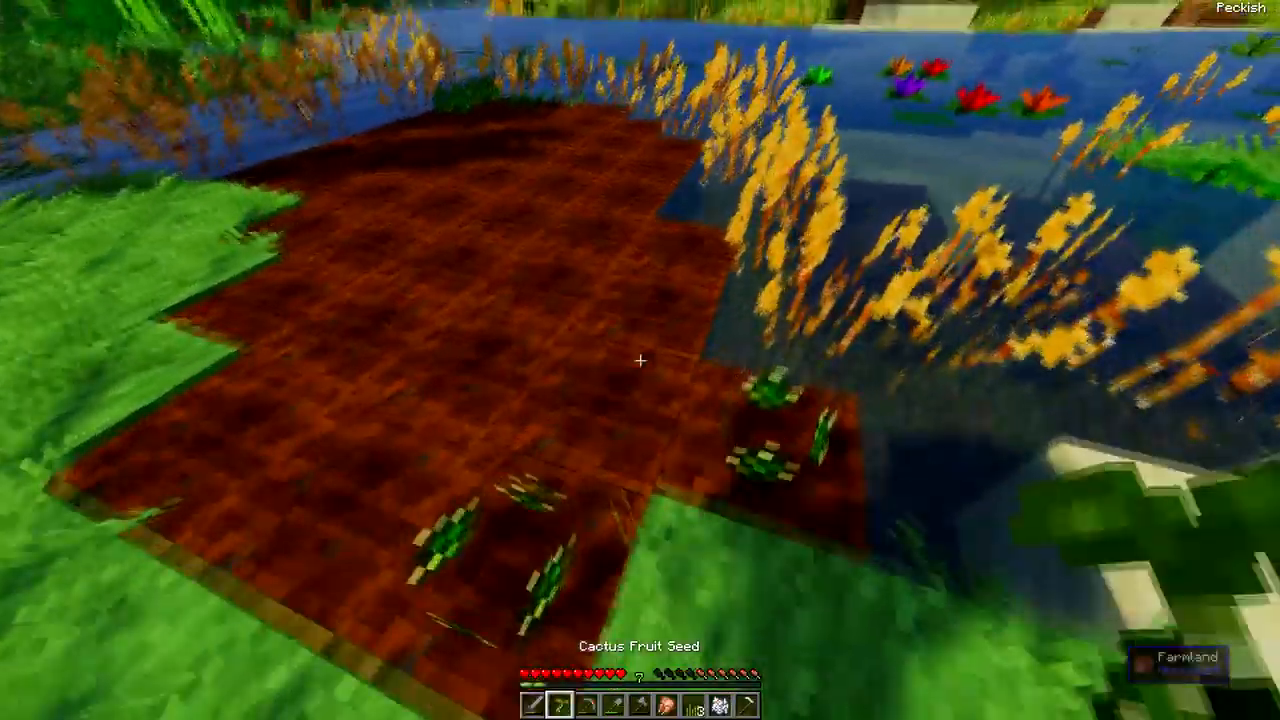
{"action": "key", "text": "e"}
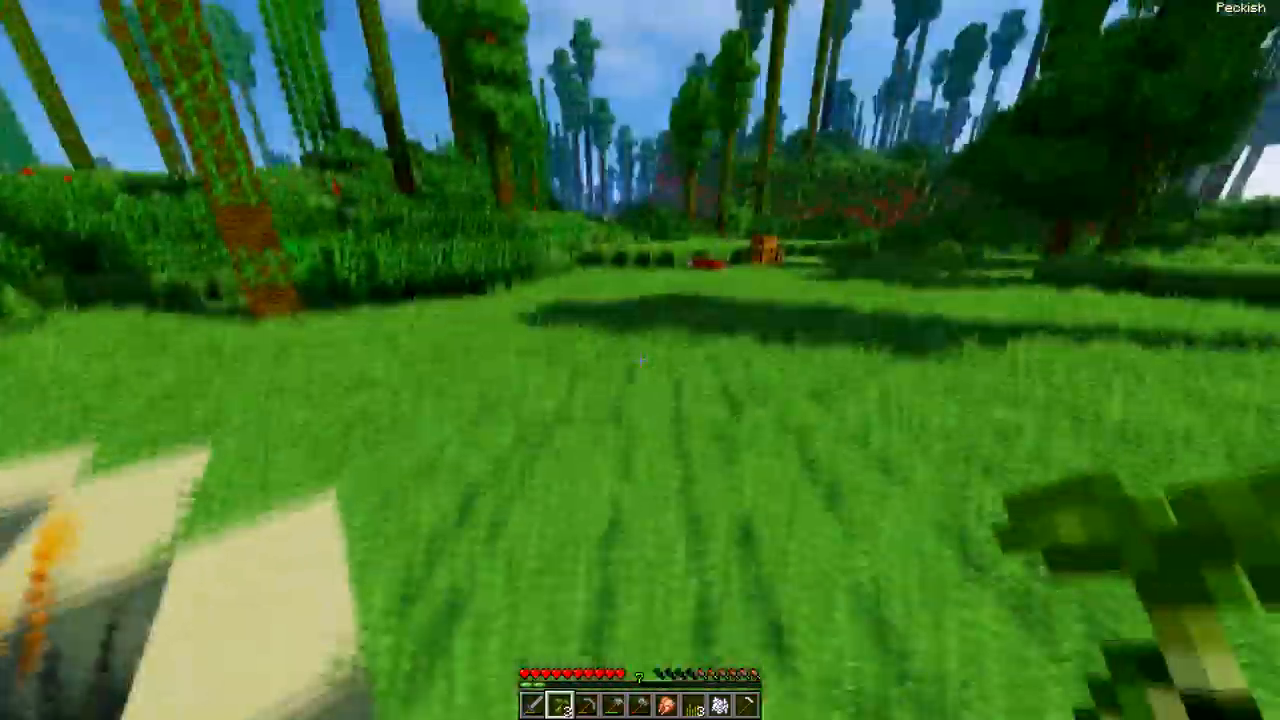
{"action": "key", "text": "e"}
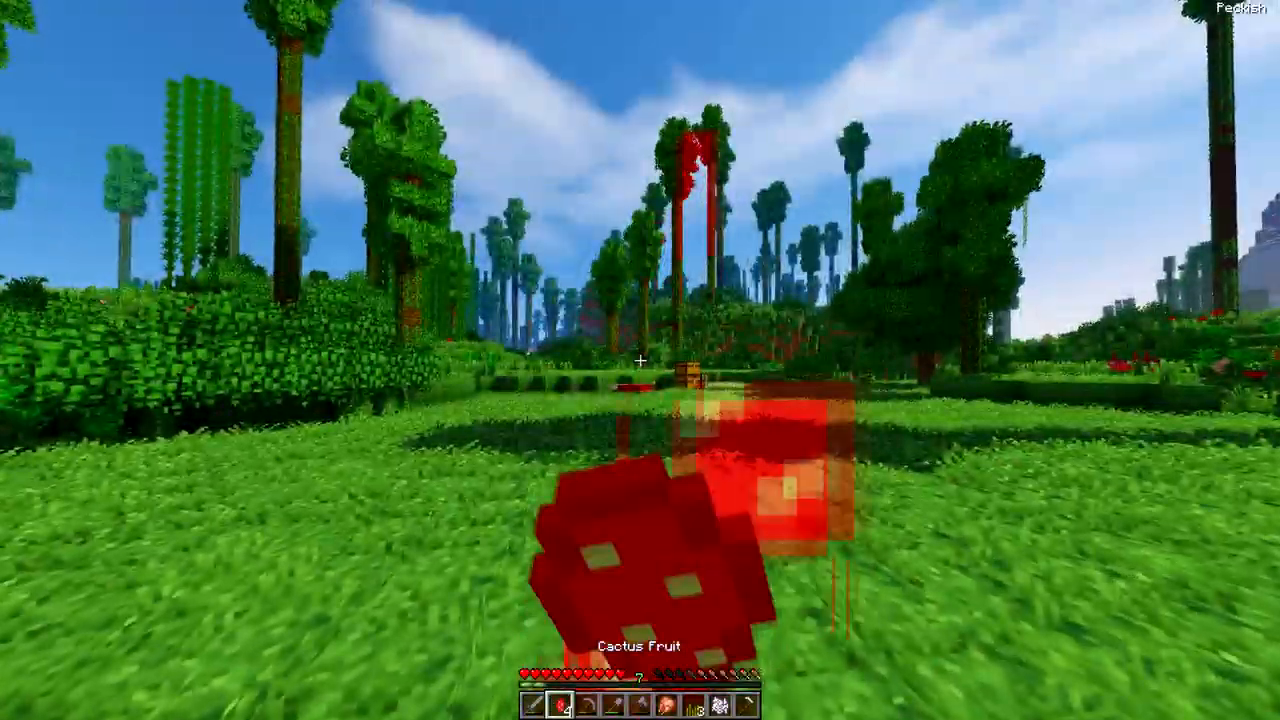
{"action": "key", "text": "e"}
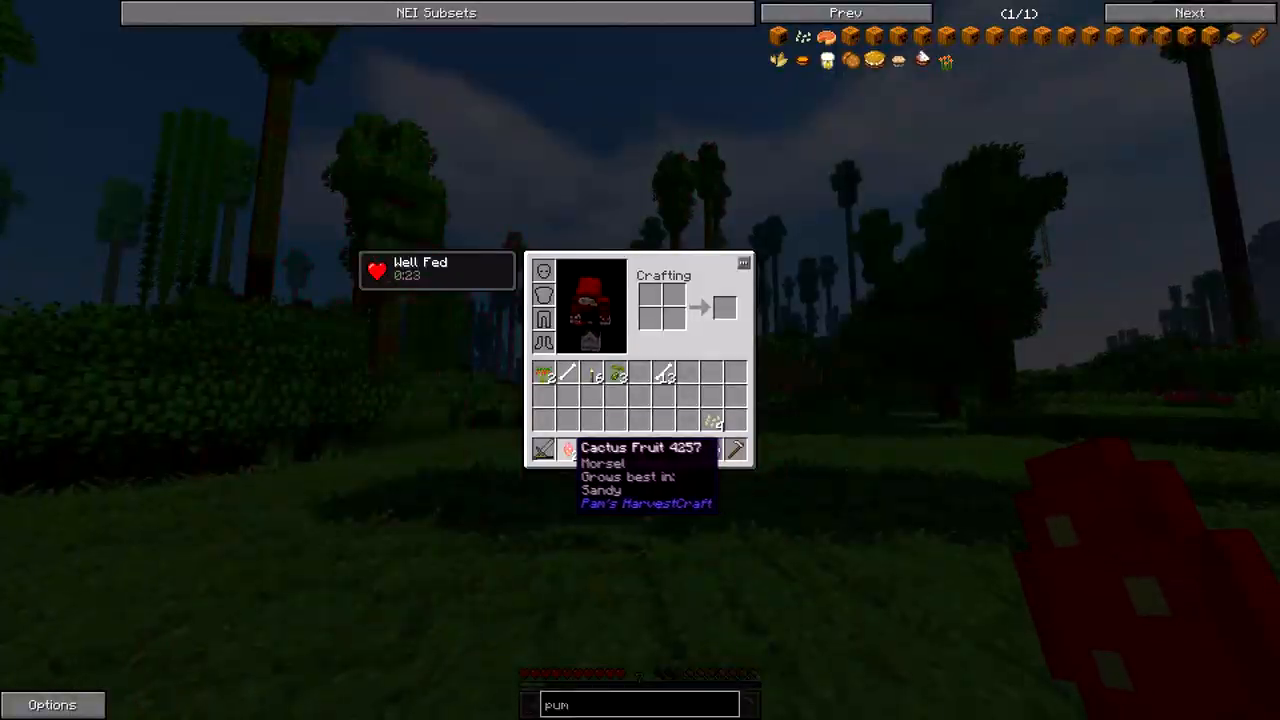